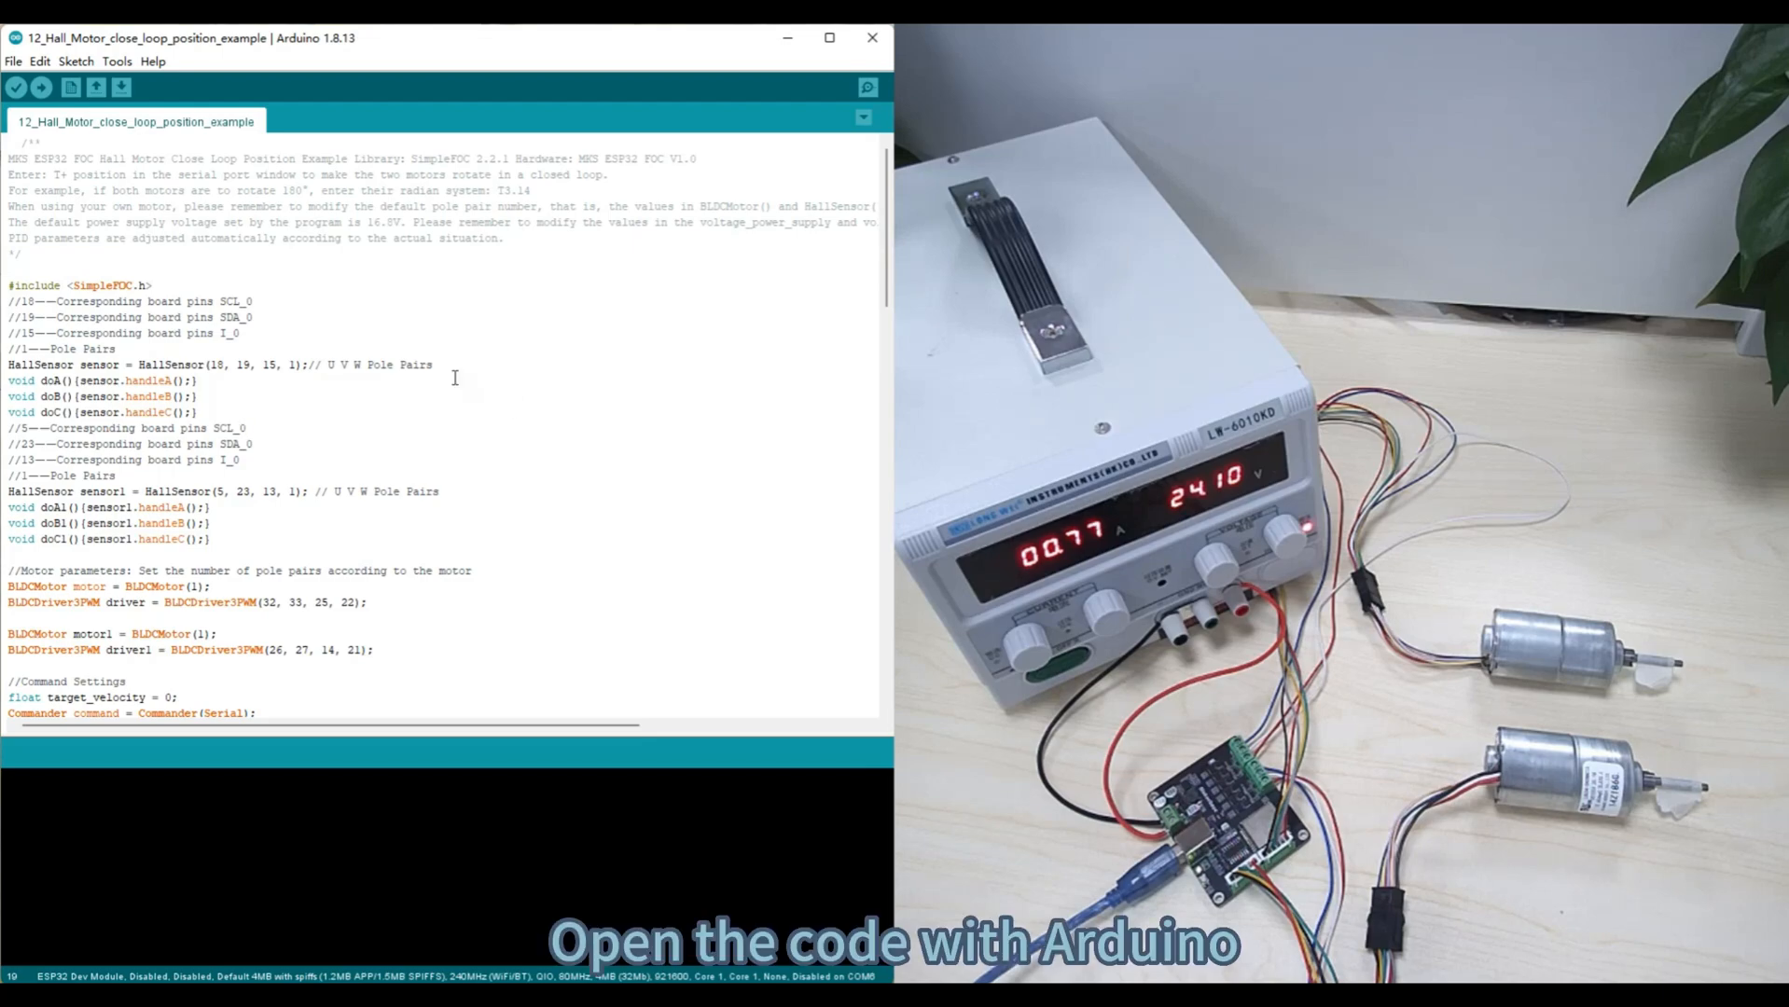
# Select COM6 as the serial port for the ESP32 board.
pyautogui.click(115, 59)
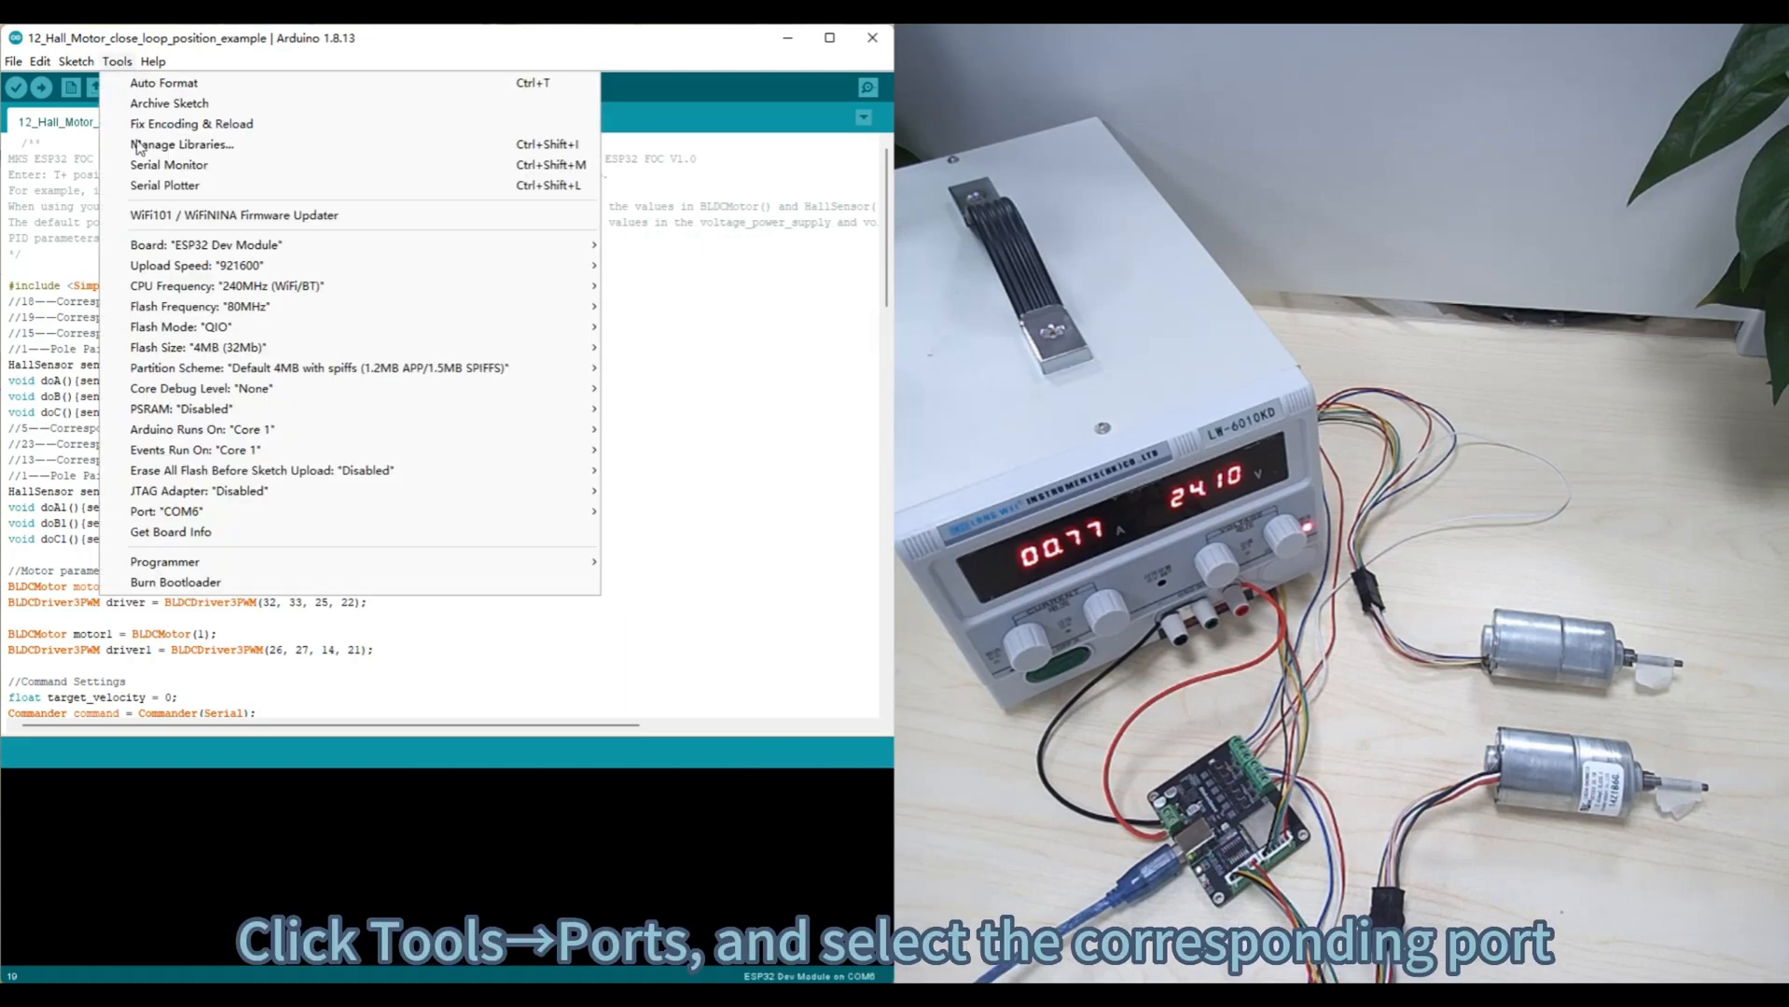
pyautogui.moveTo(183, 408)
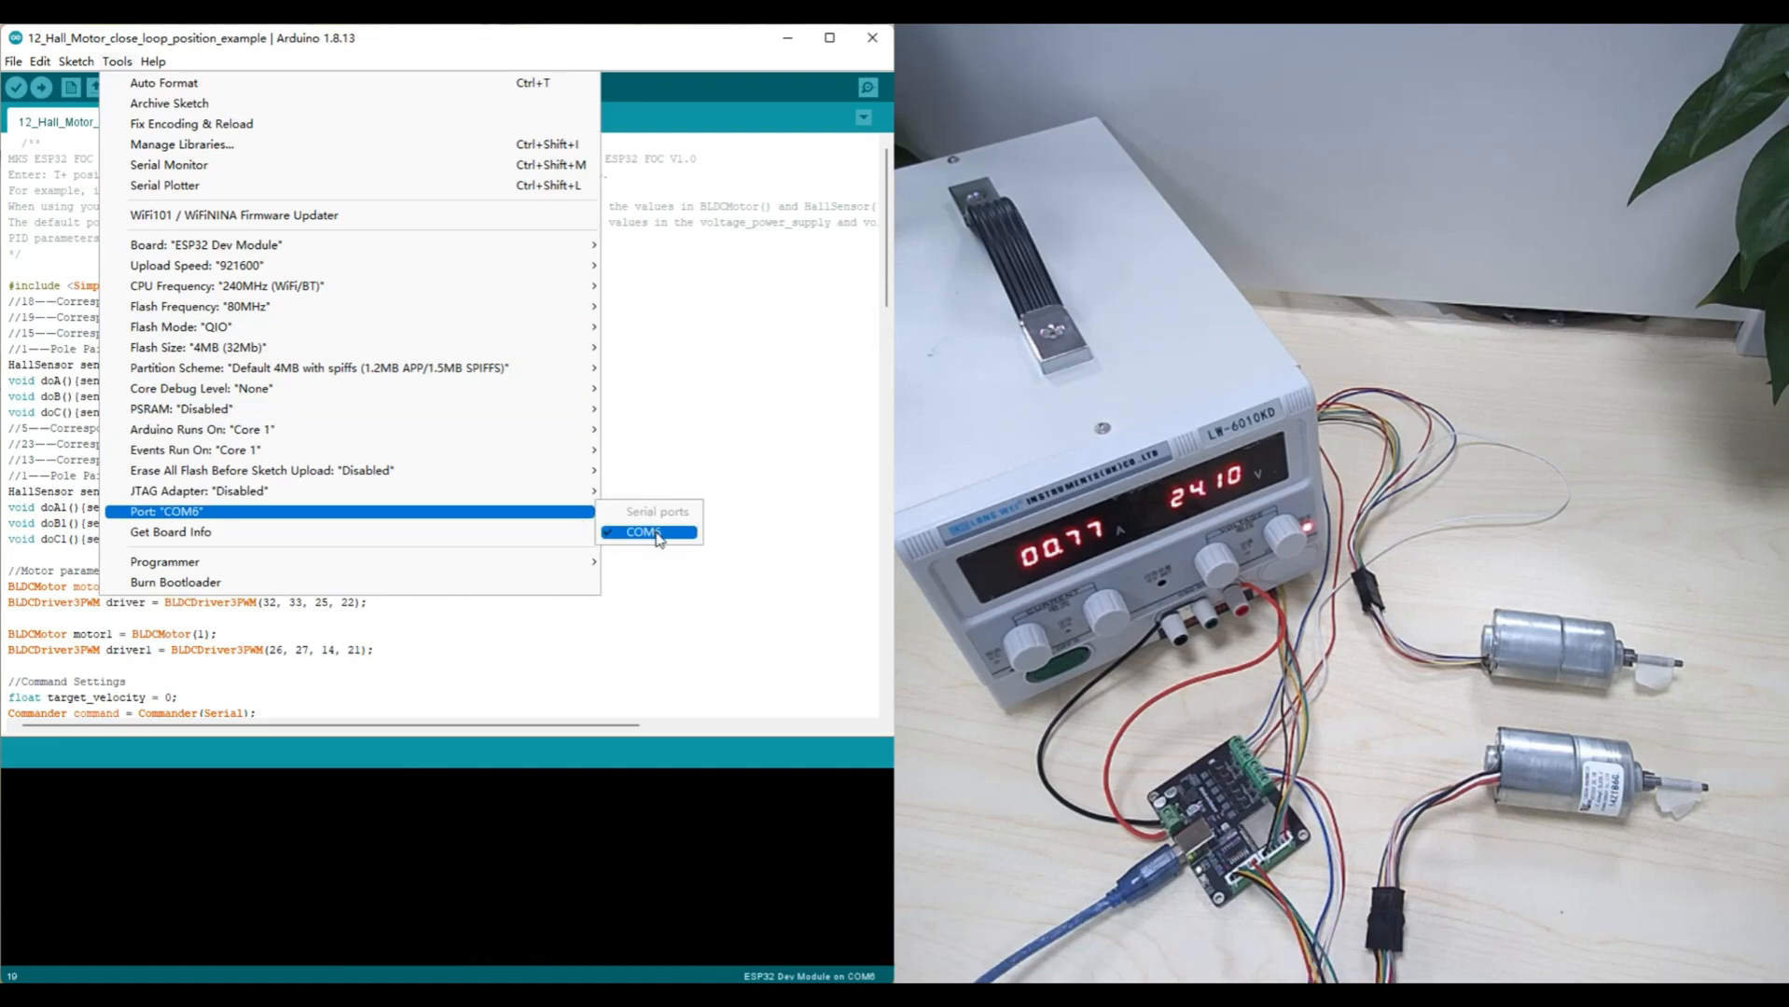
pyautogui.click(646, 533)
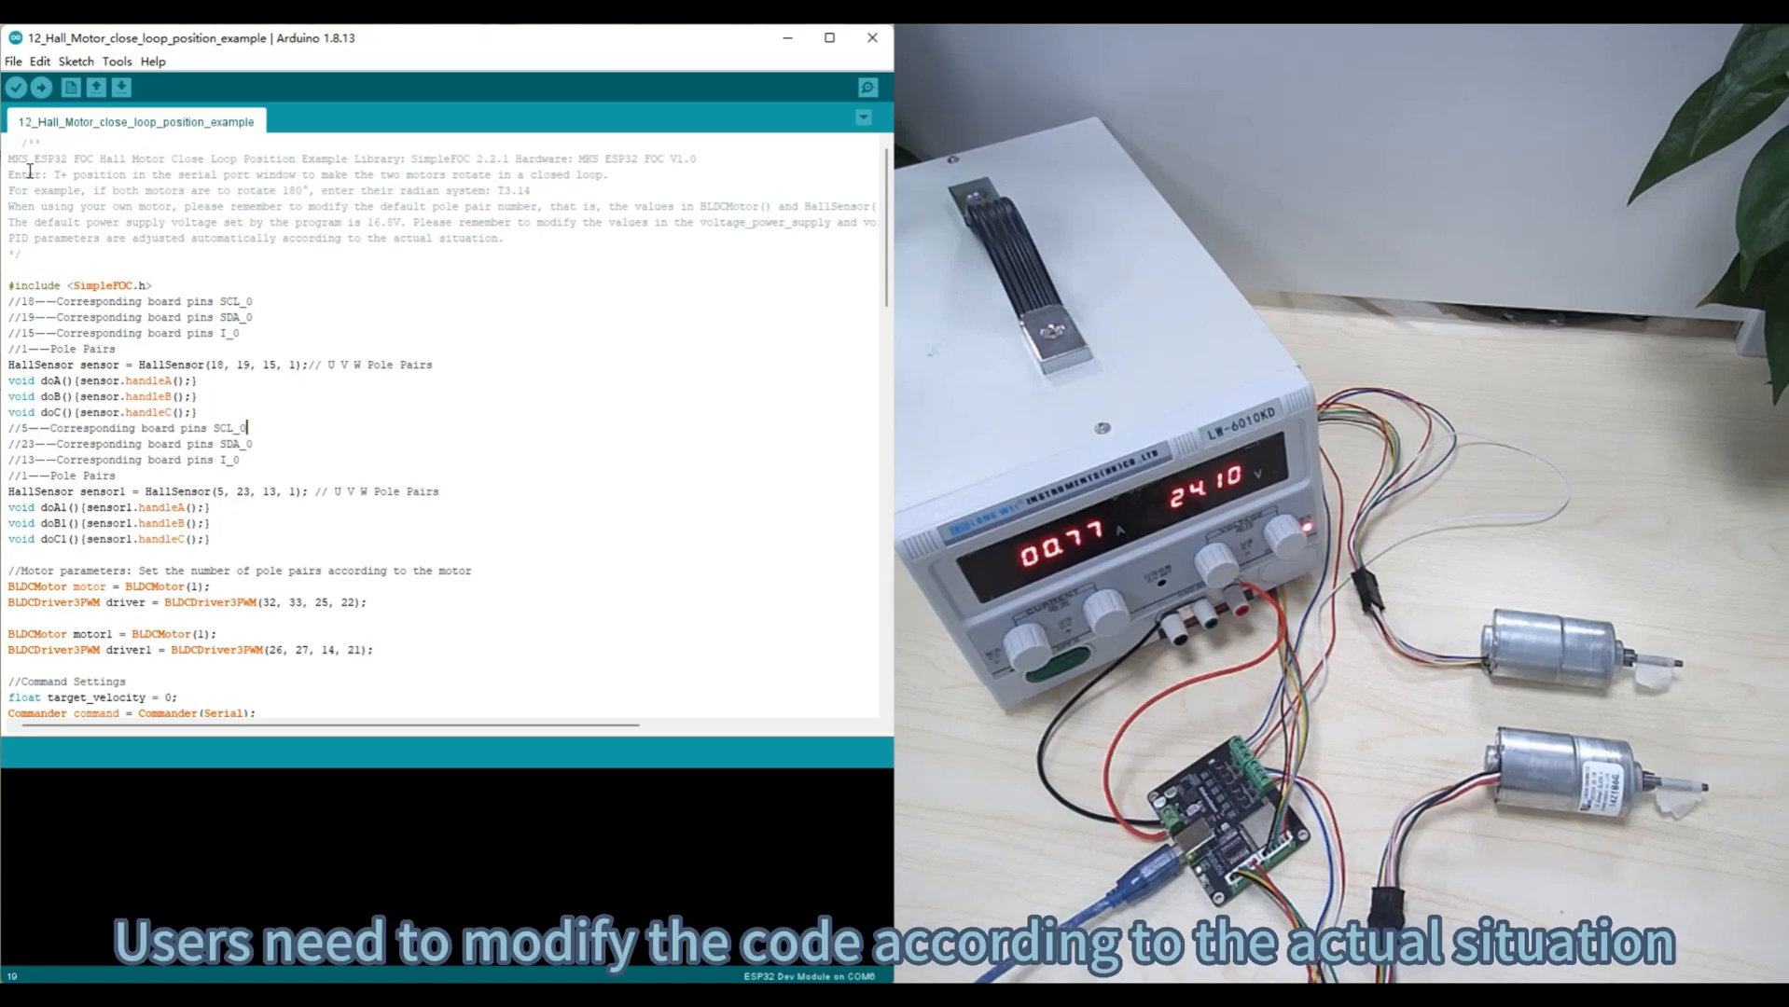
pyautogui.moveTo(10, 174); pyautogui.dragTo(362, 237)
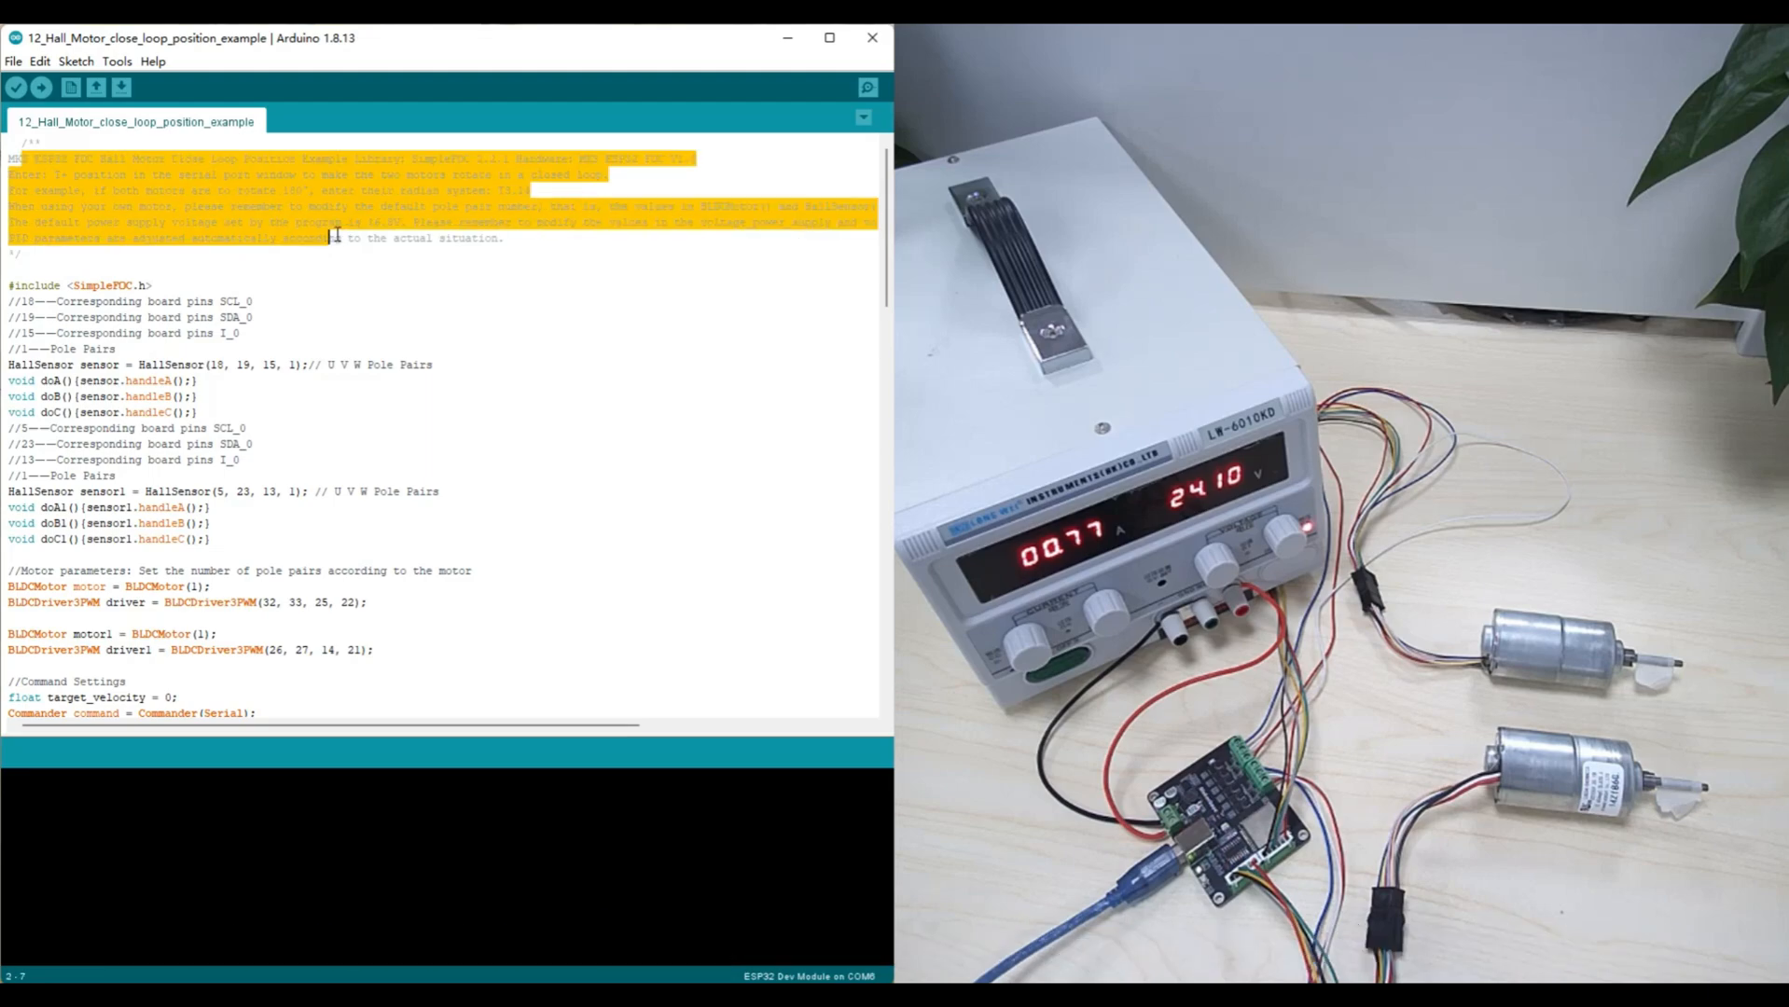
pyautogui.scroll(-3)
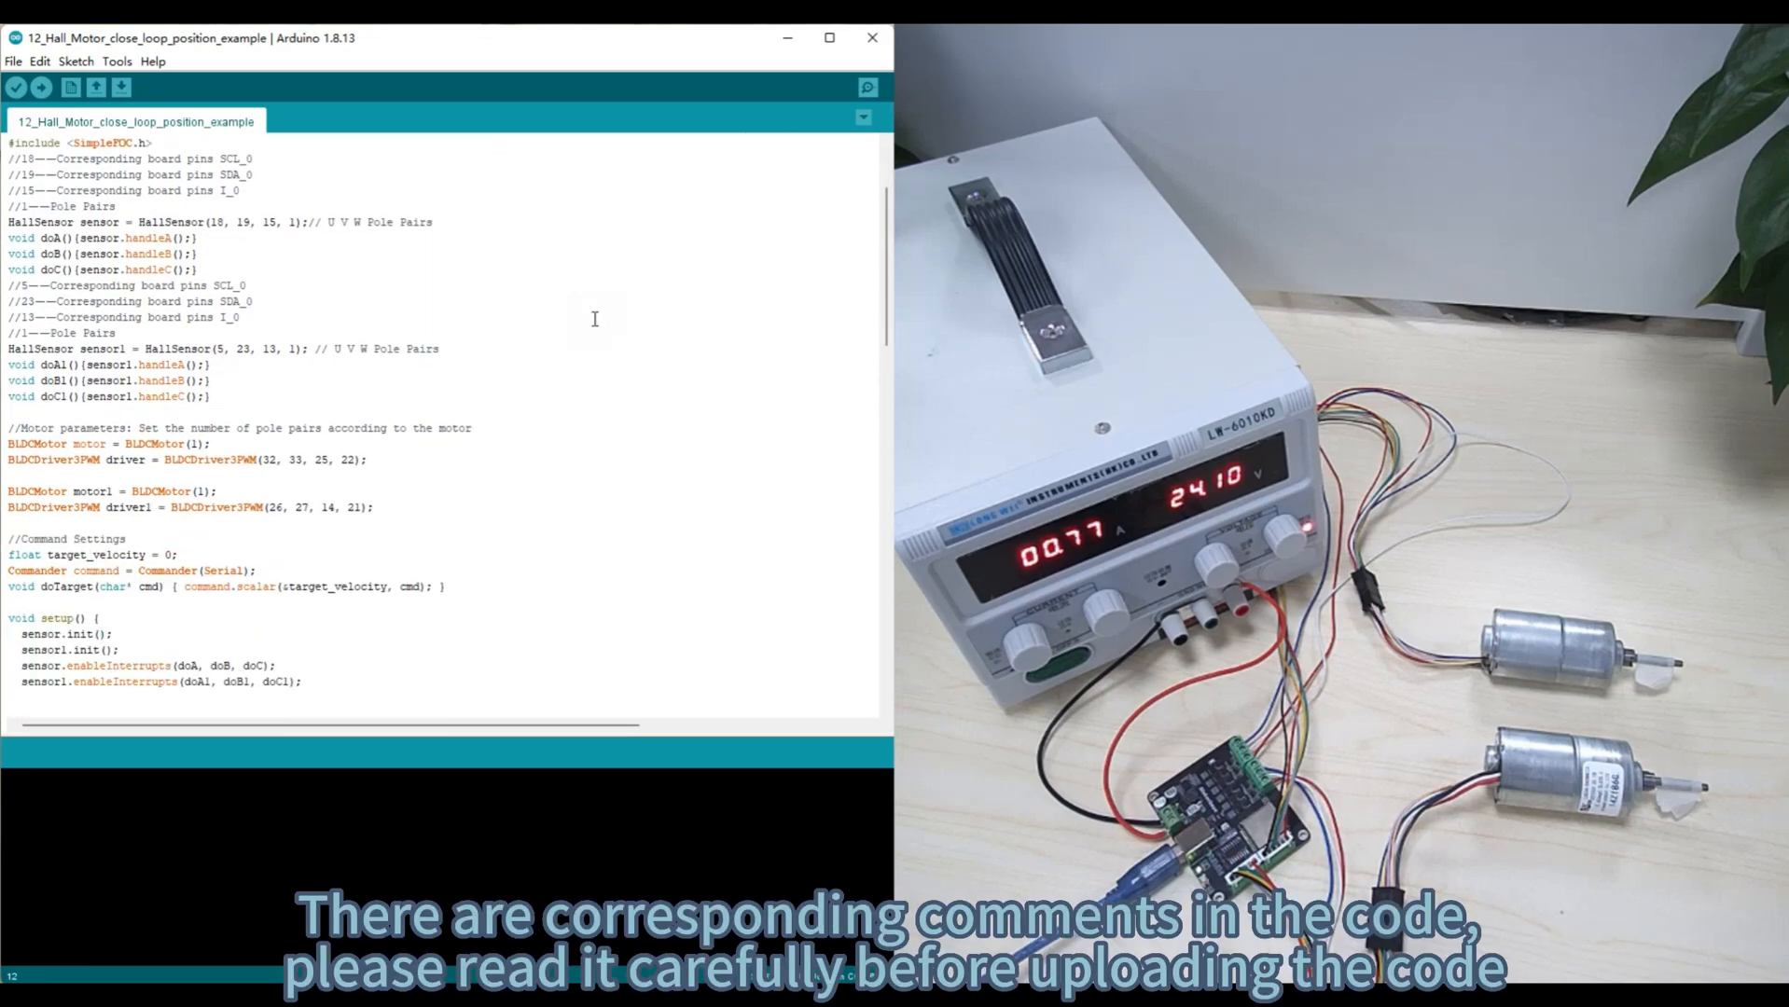
pyautogui.scroll(-3)
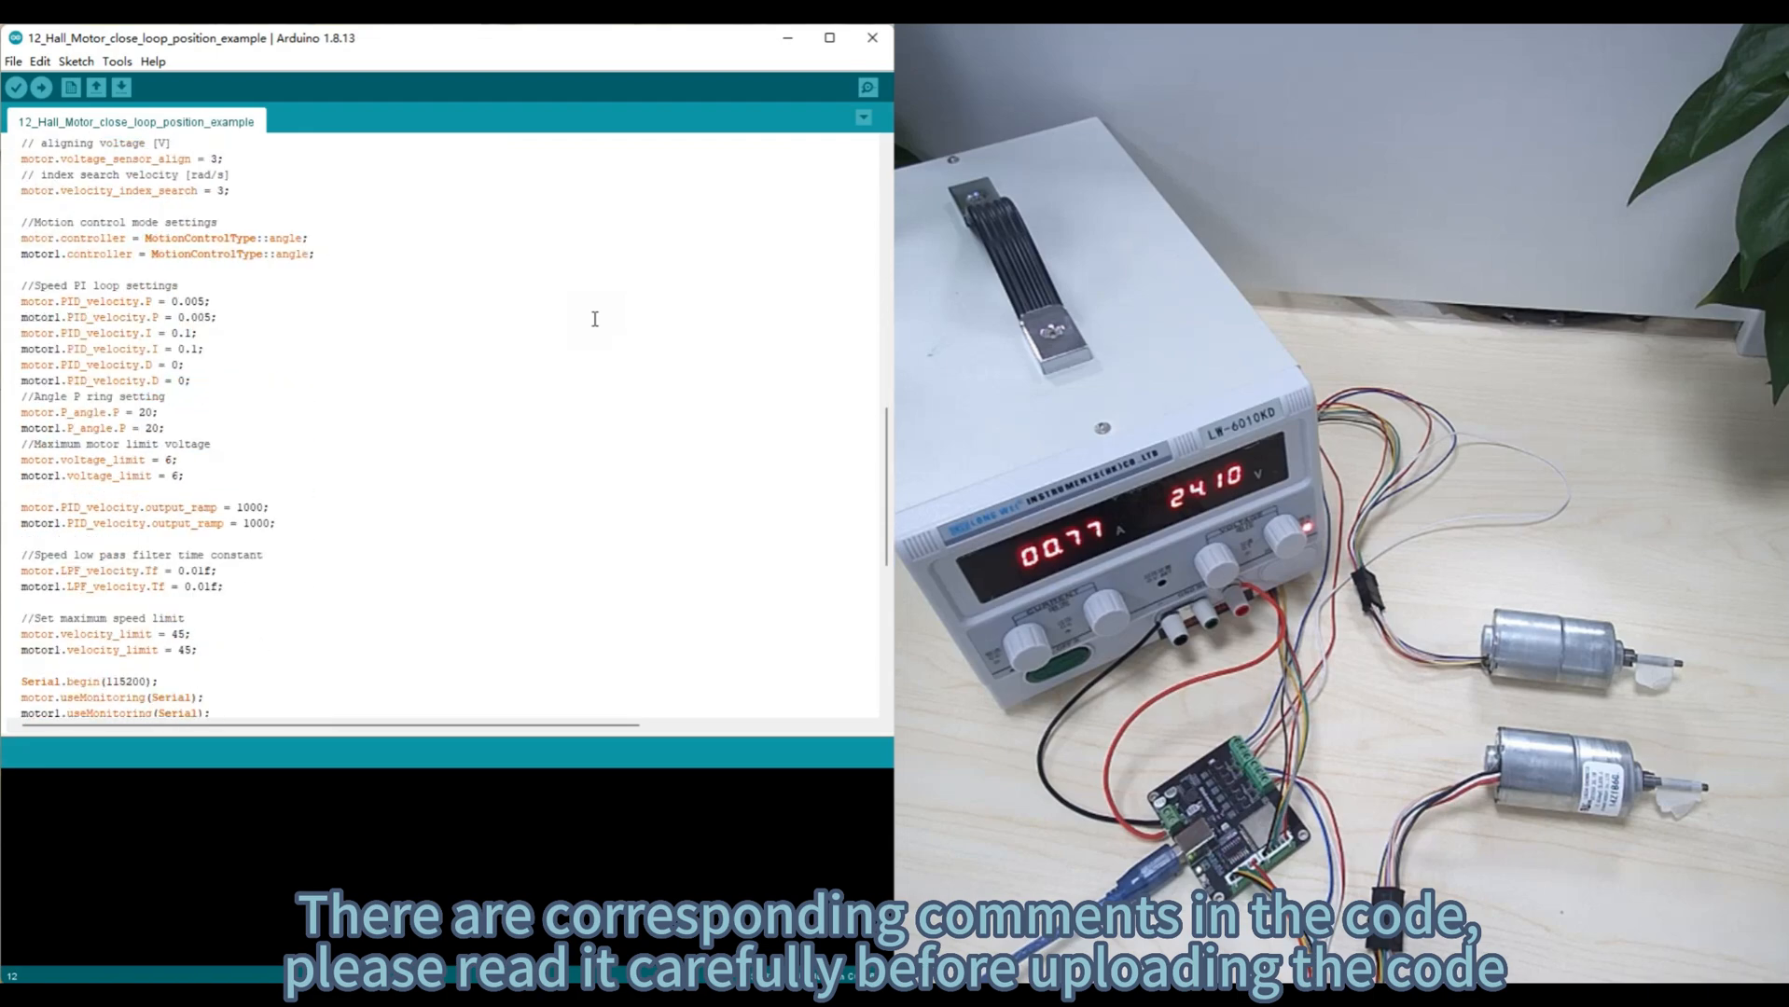
pyautogui.scroll(-3)
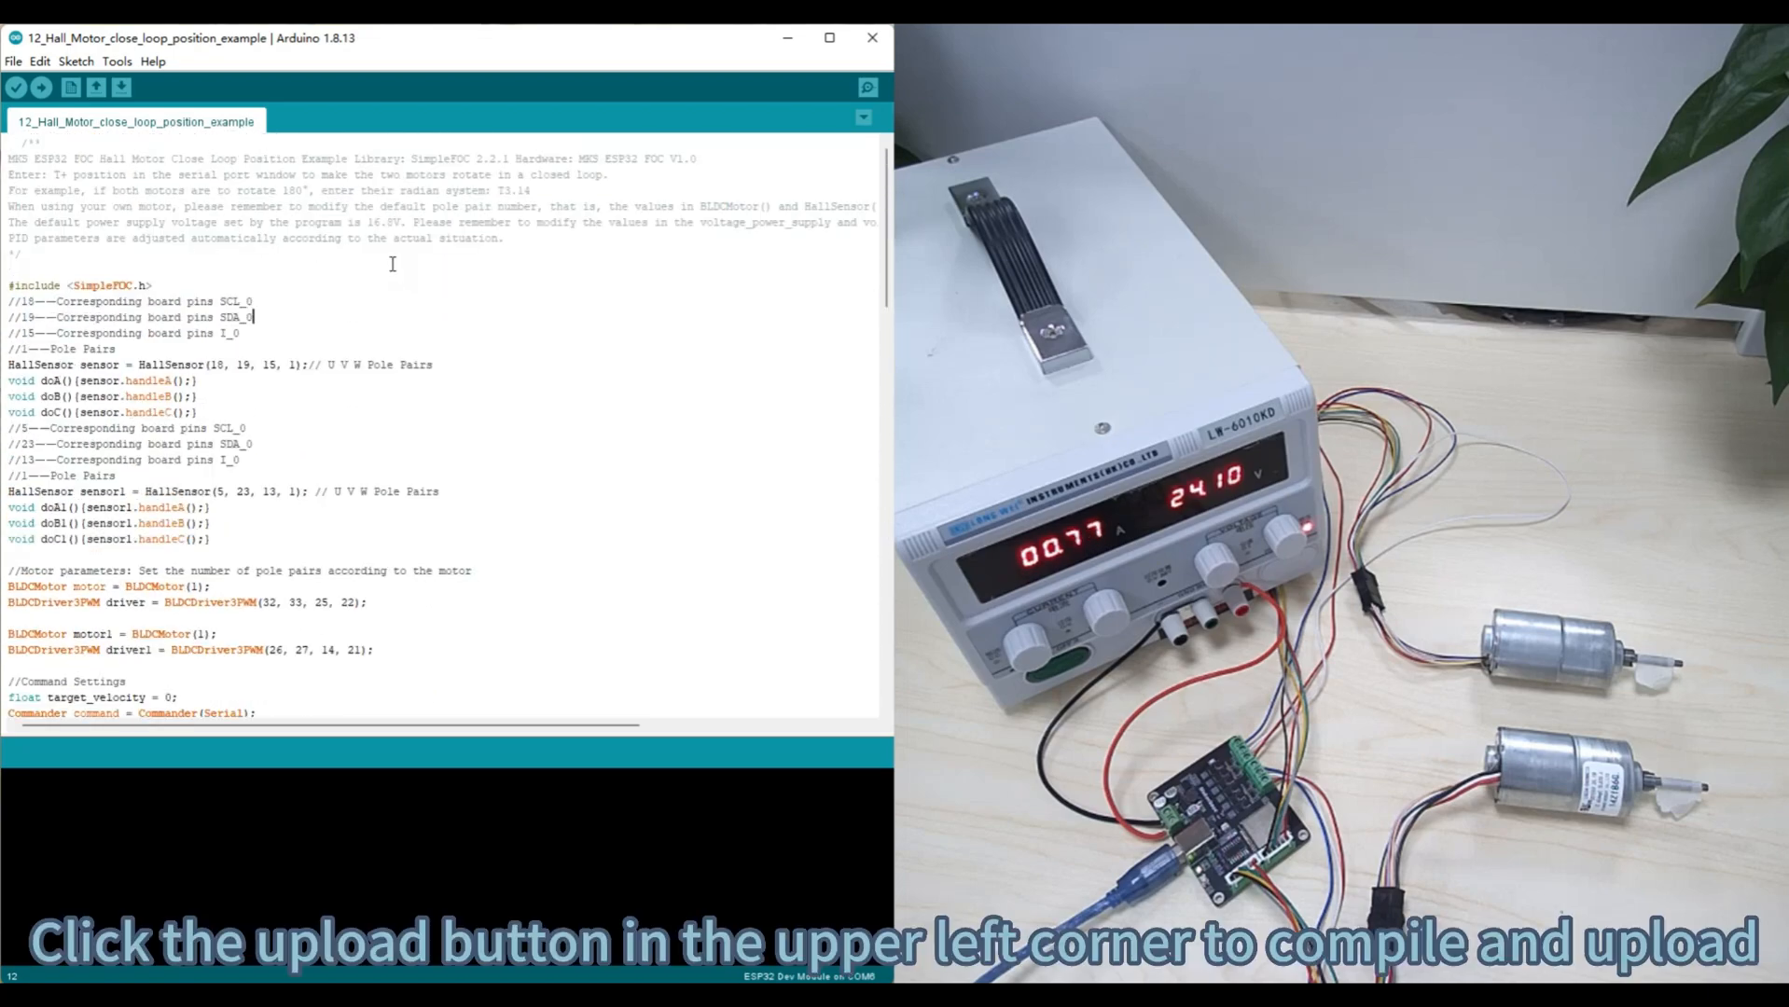
# Compile and upload the Hall motor position sketch to the ESP32 until 'Done uploading'.
pyautogui.click(39, 88)
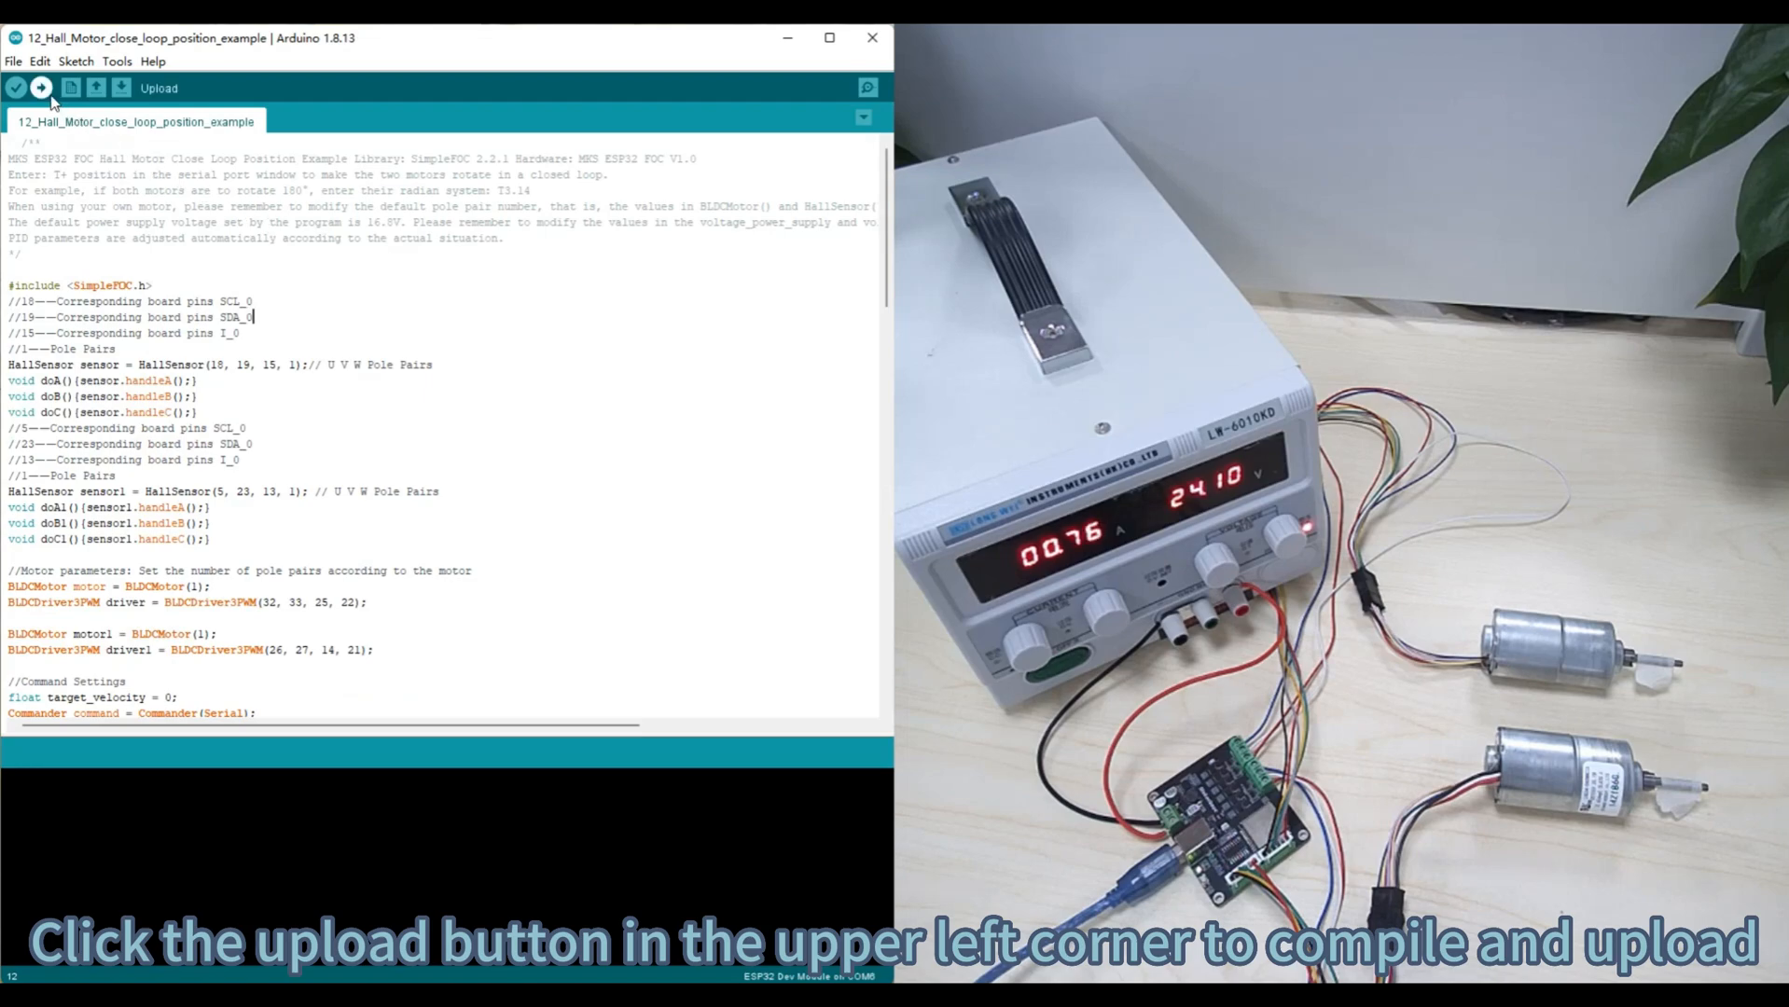
pyautogui.click(41, 88)
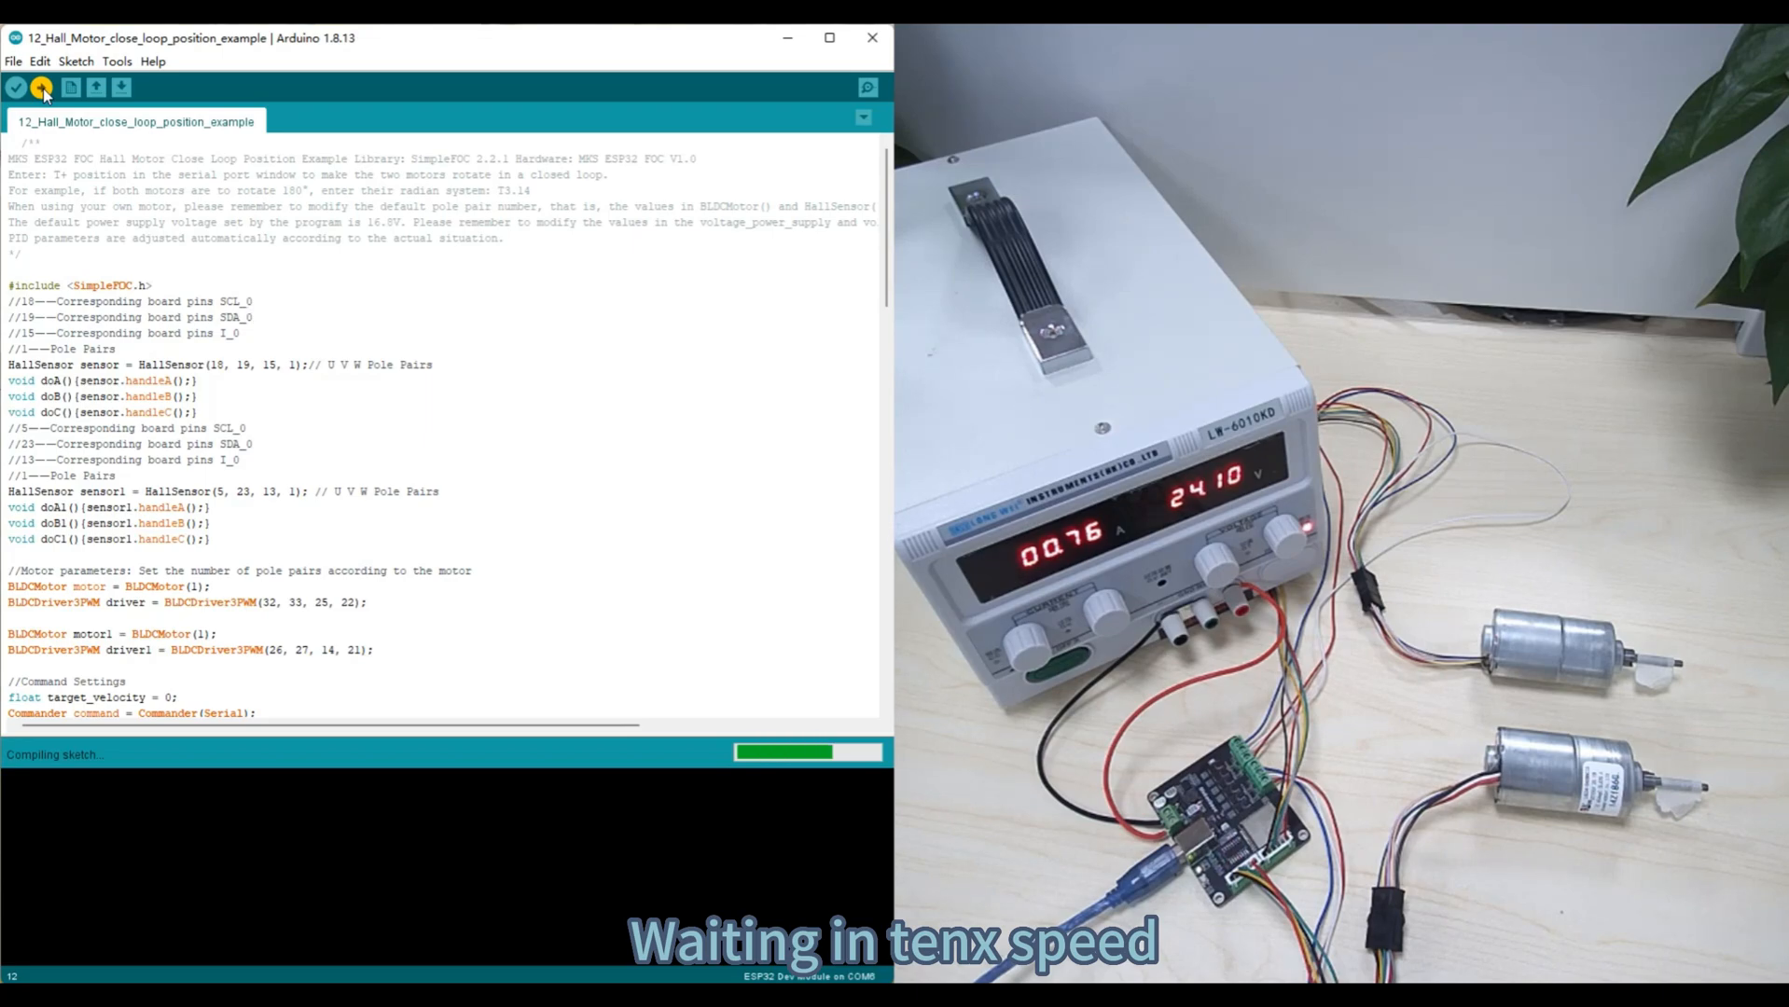
pyautogui.click(43, 88)
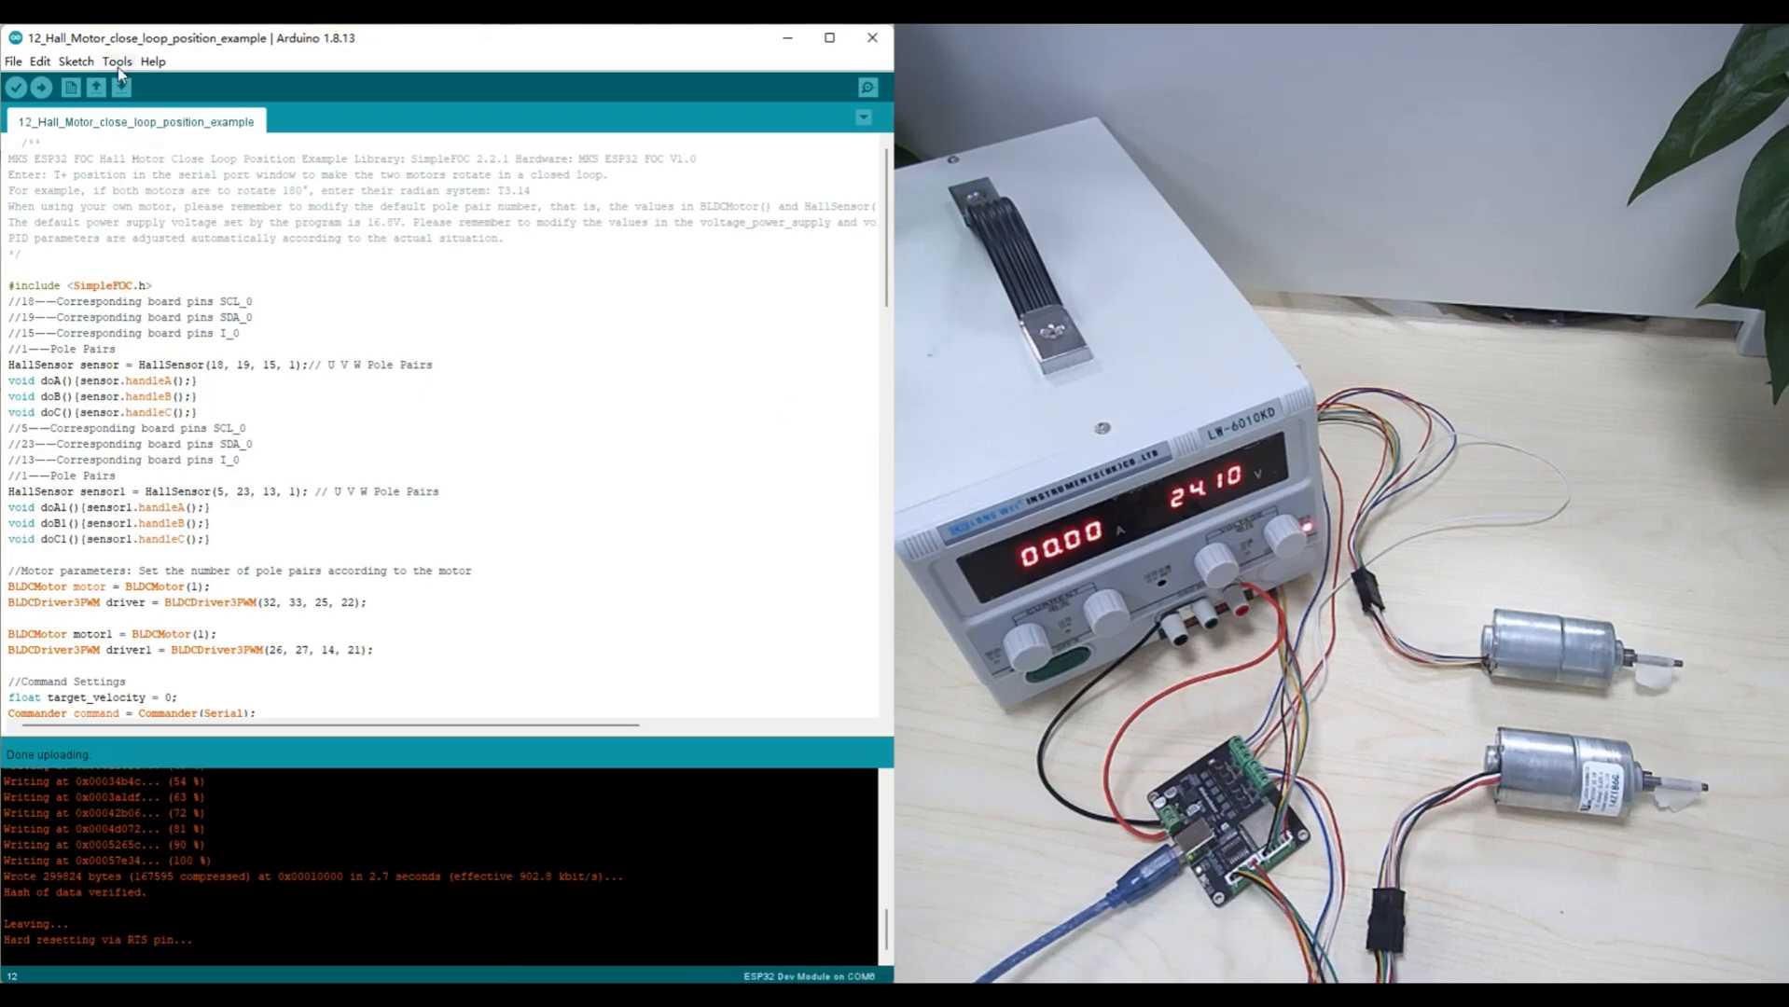
# Bring up the Serial Monitor on COM6 at 115200 baud.
pyautogui.click(116, 60)
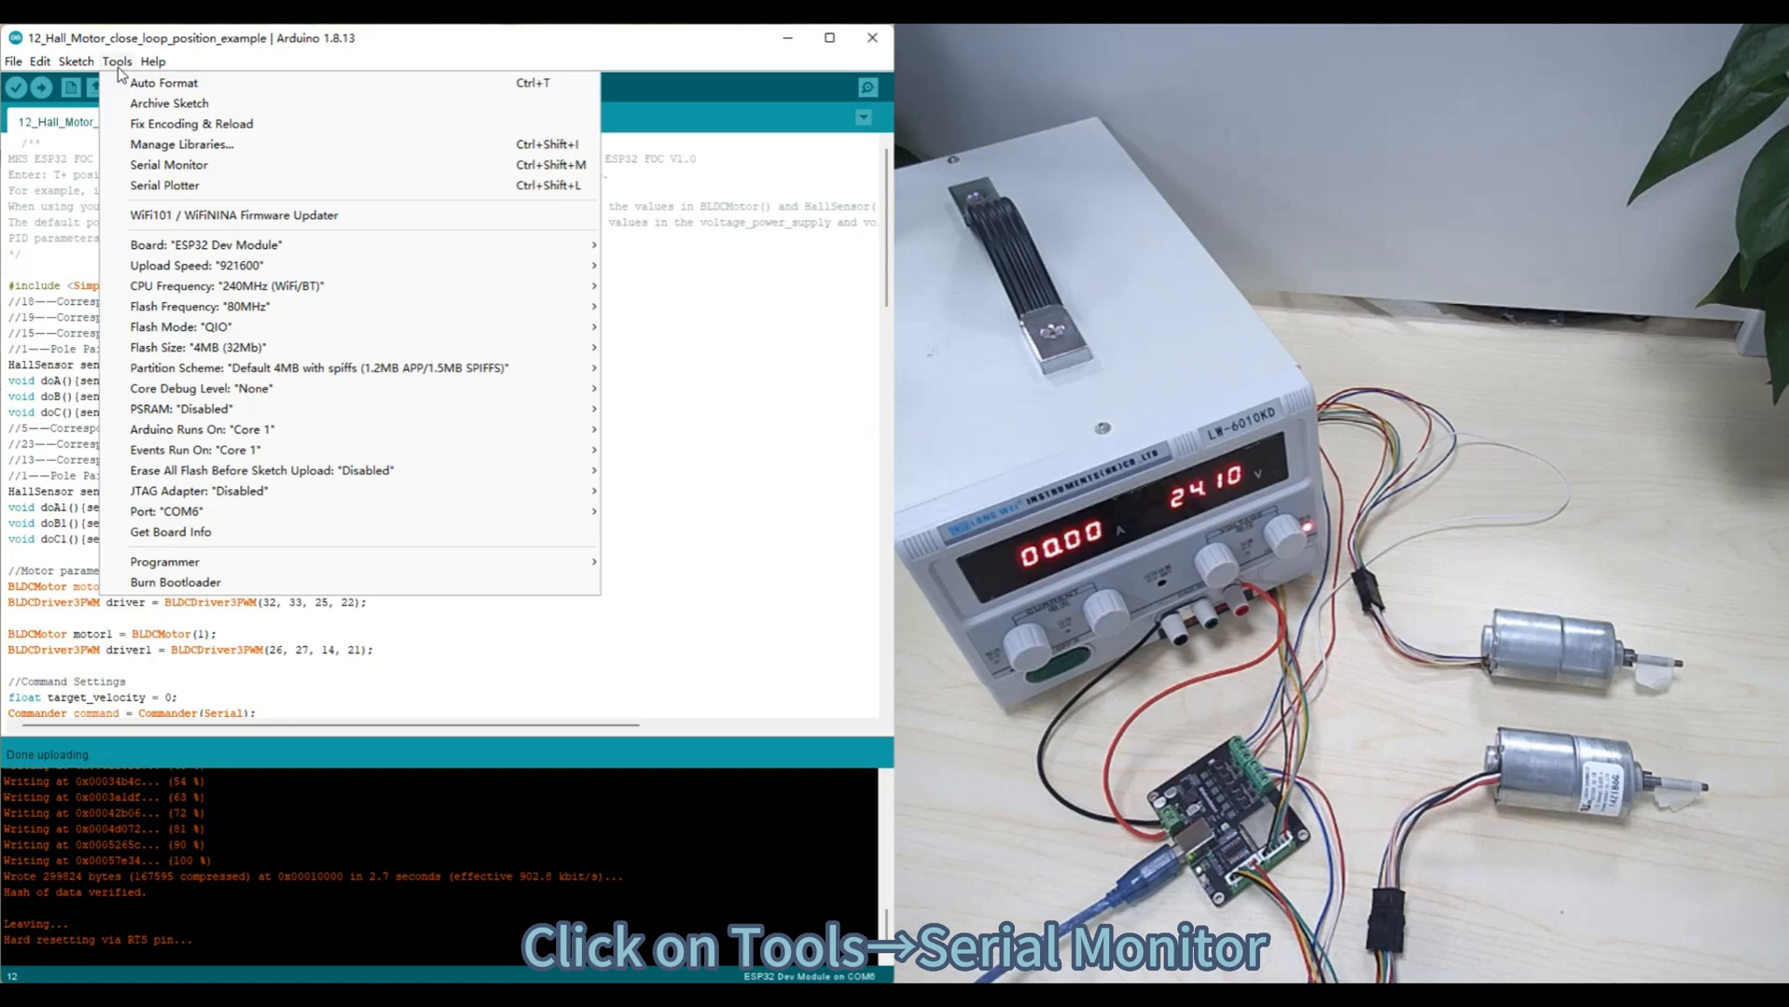
pyautogui.moveTo(168, 164)
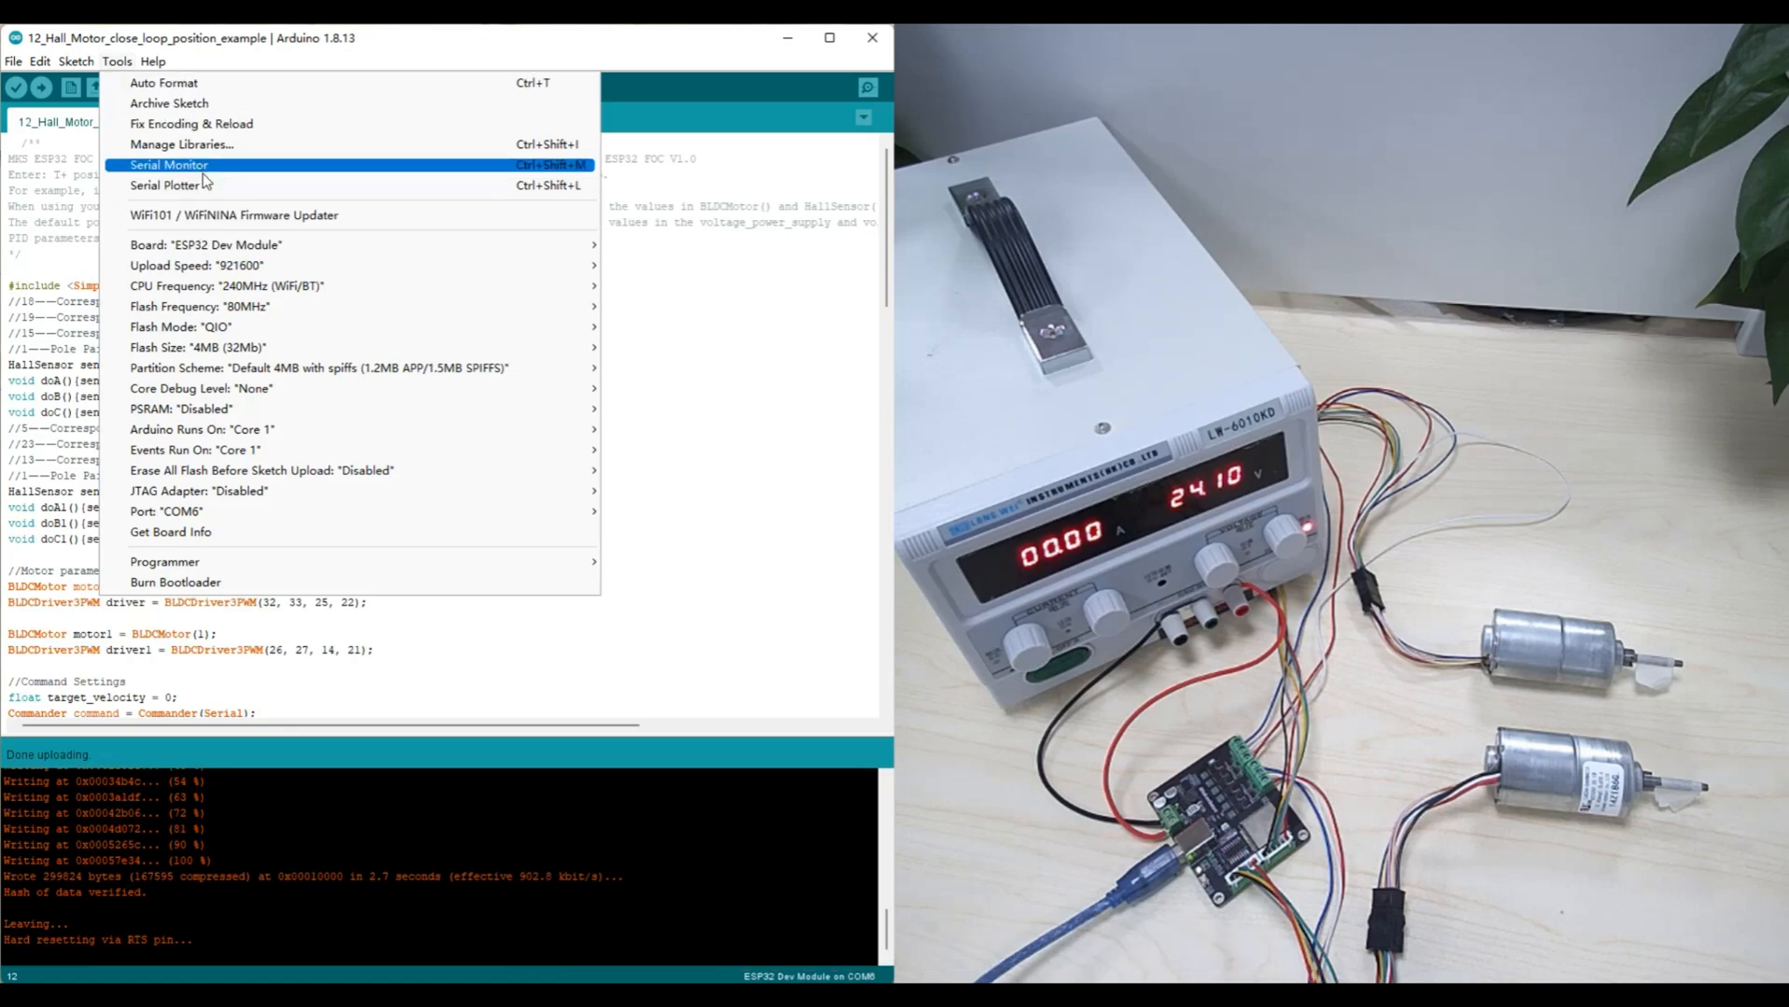
pyautogui.click(168, 164)
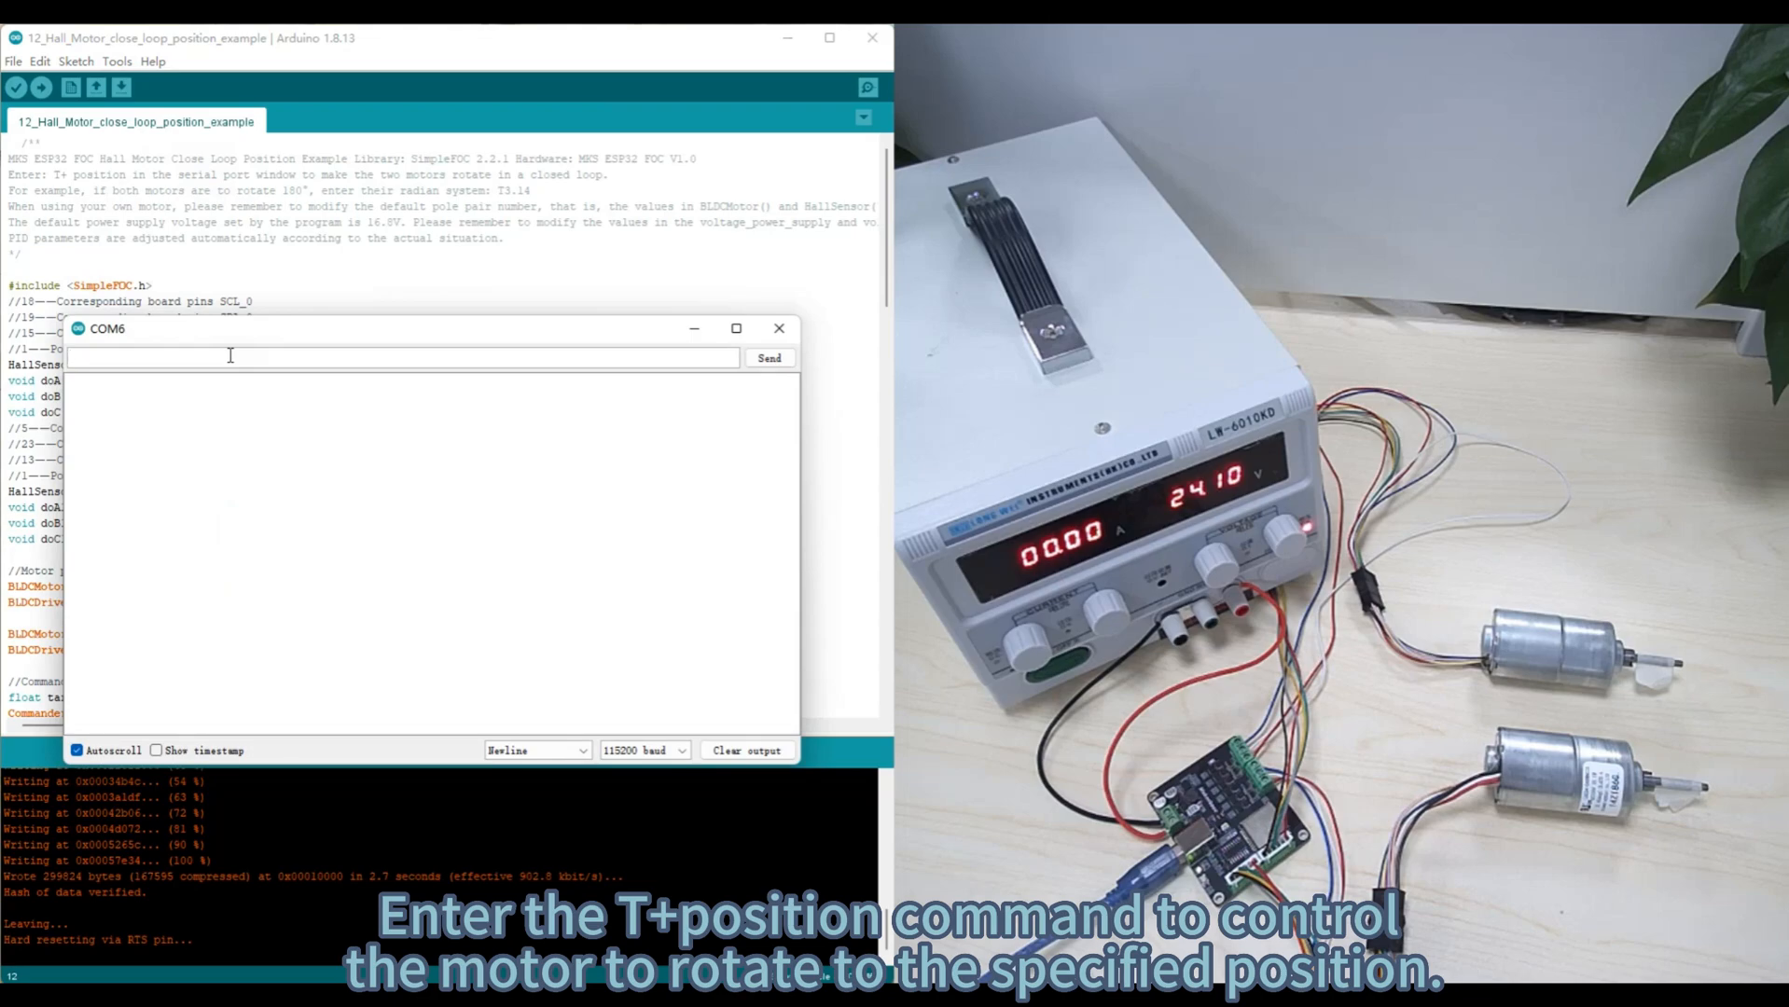
# Send position commands T3.14, T-3.14 and T62.8 to the motors, each echoed back by the board.
pyautogui.write('T3')
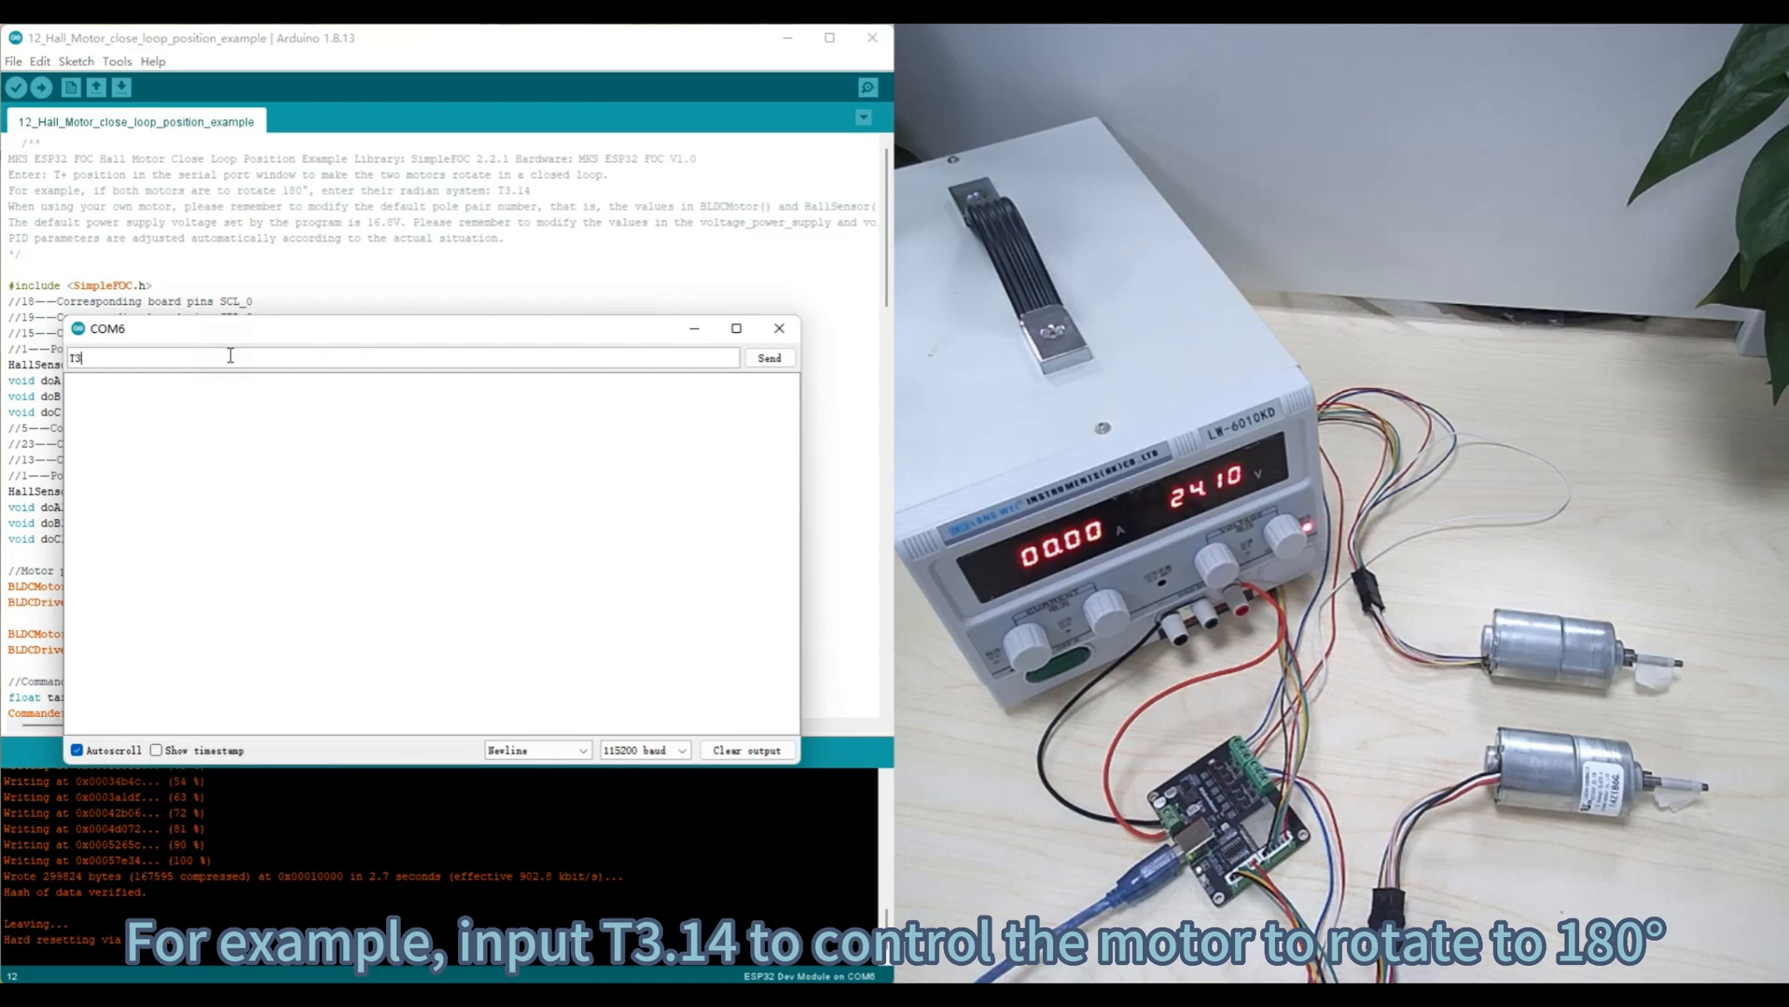
pyautogui.write('.14')
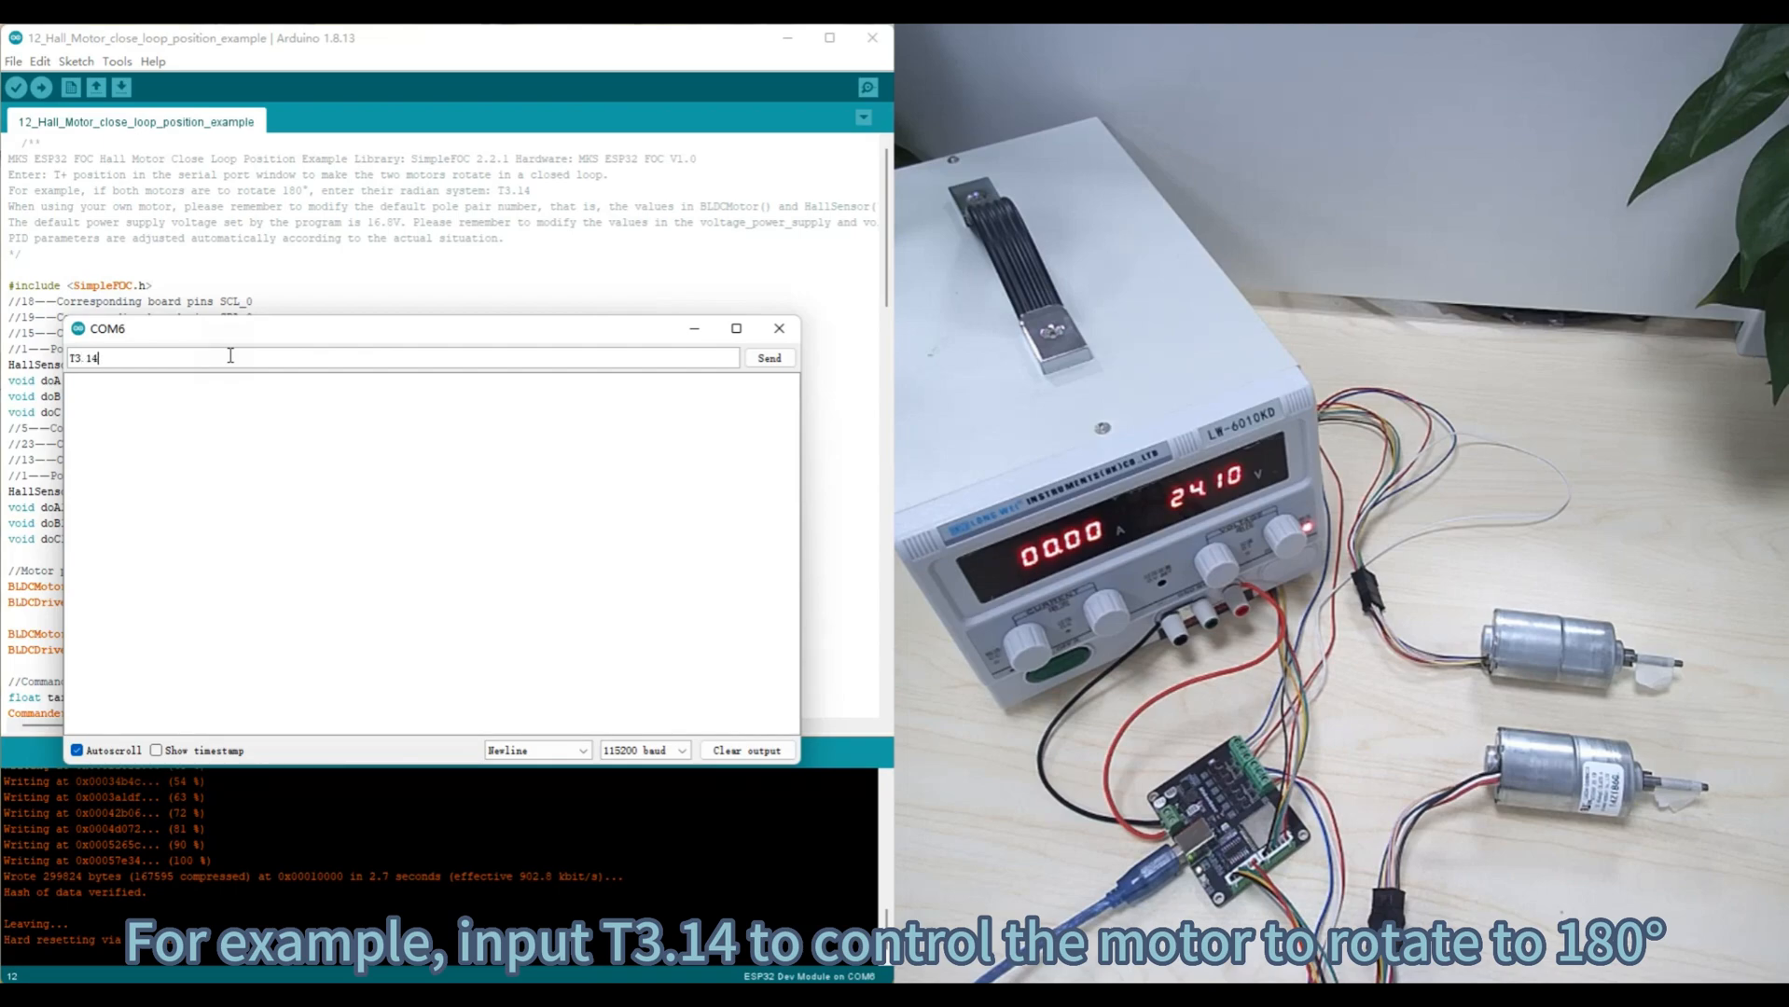
pyautogui.click(768, 357)
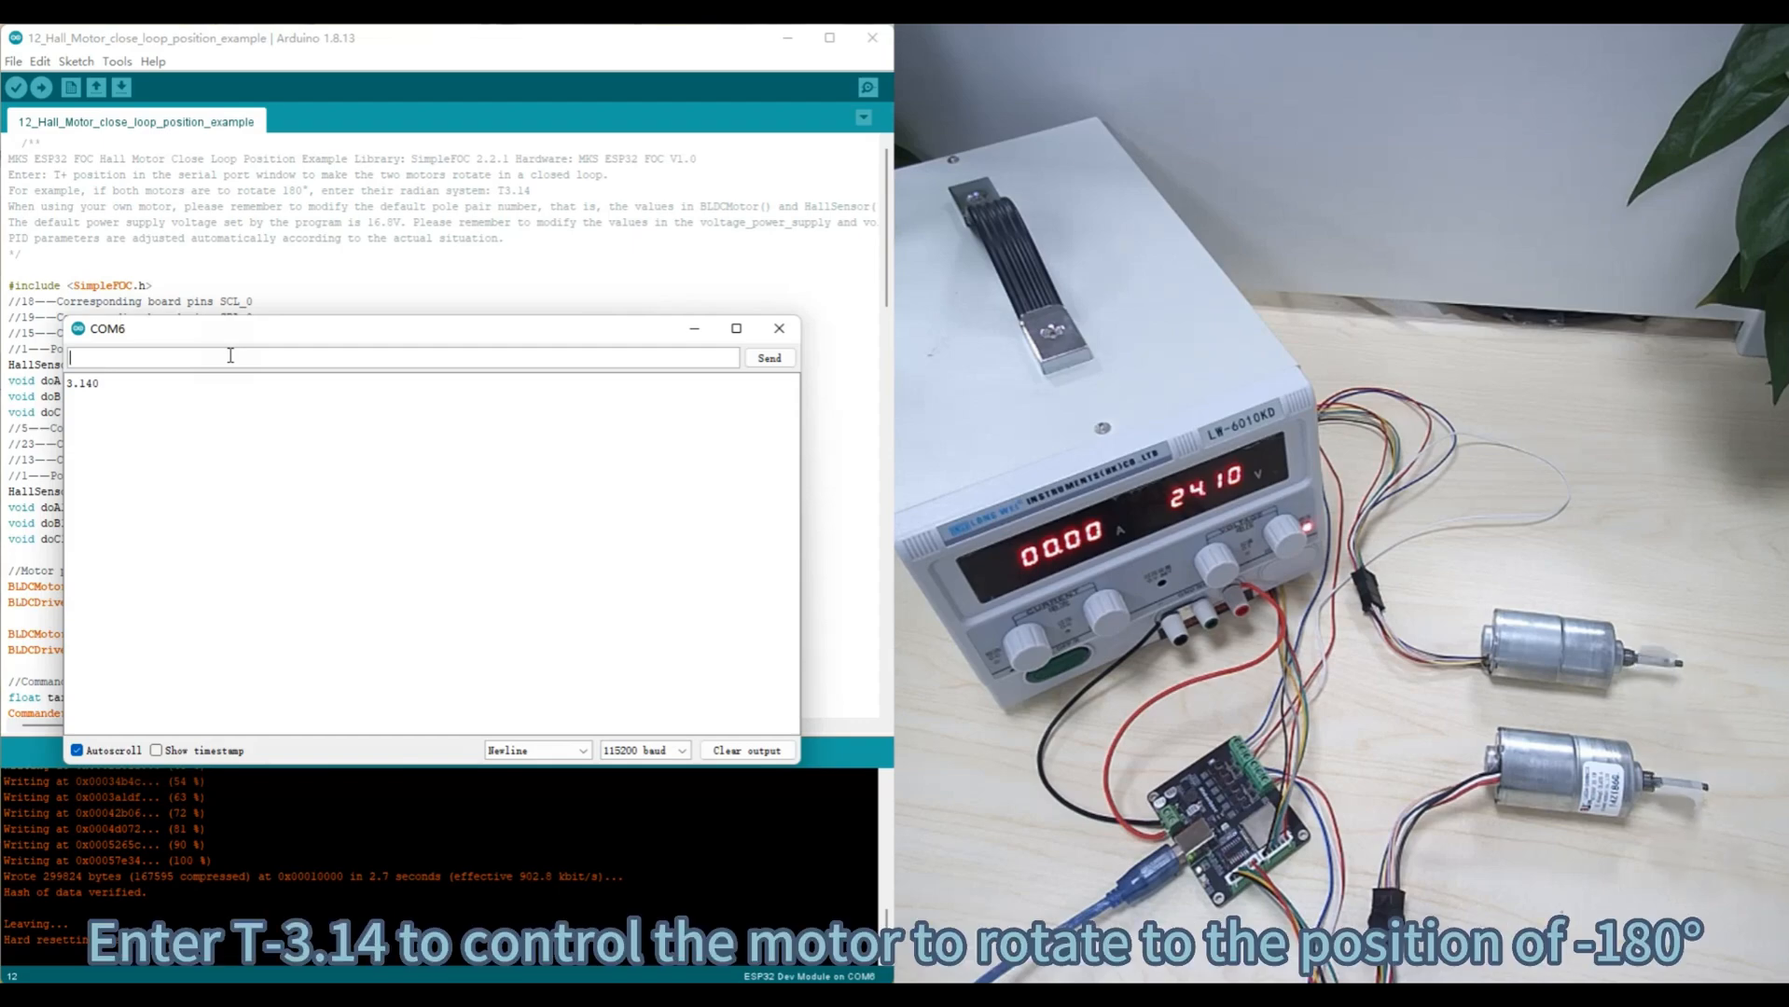
pyautogui.write('T-3.')
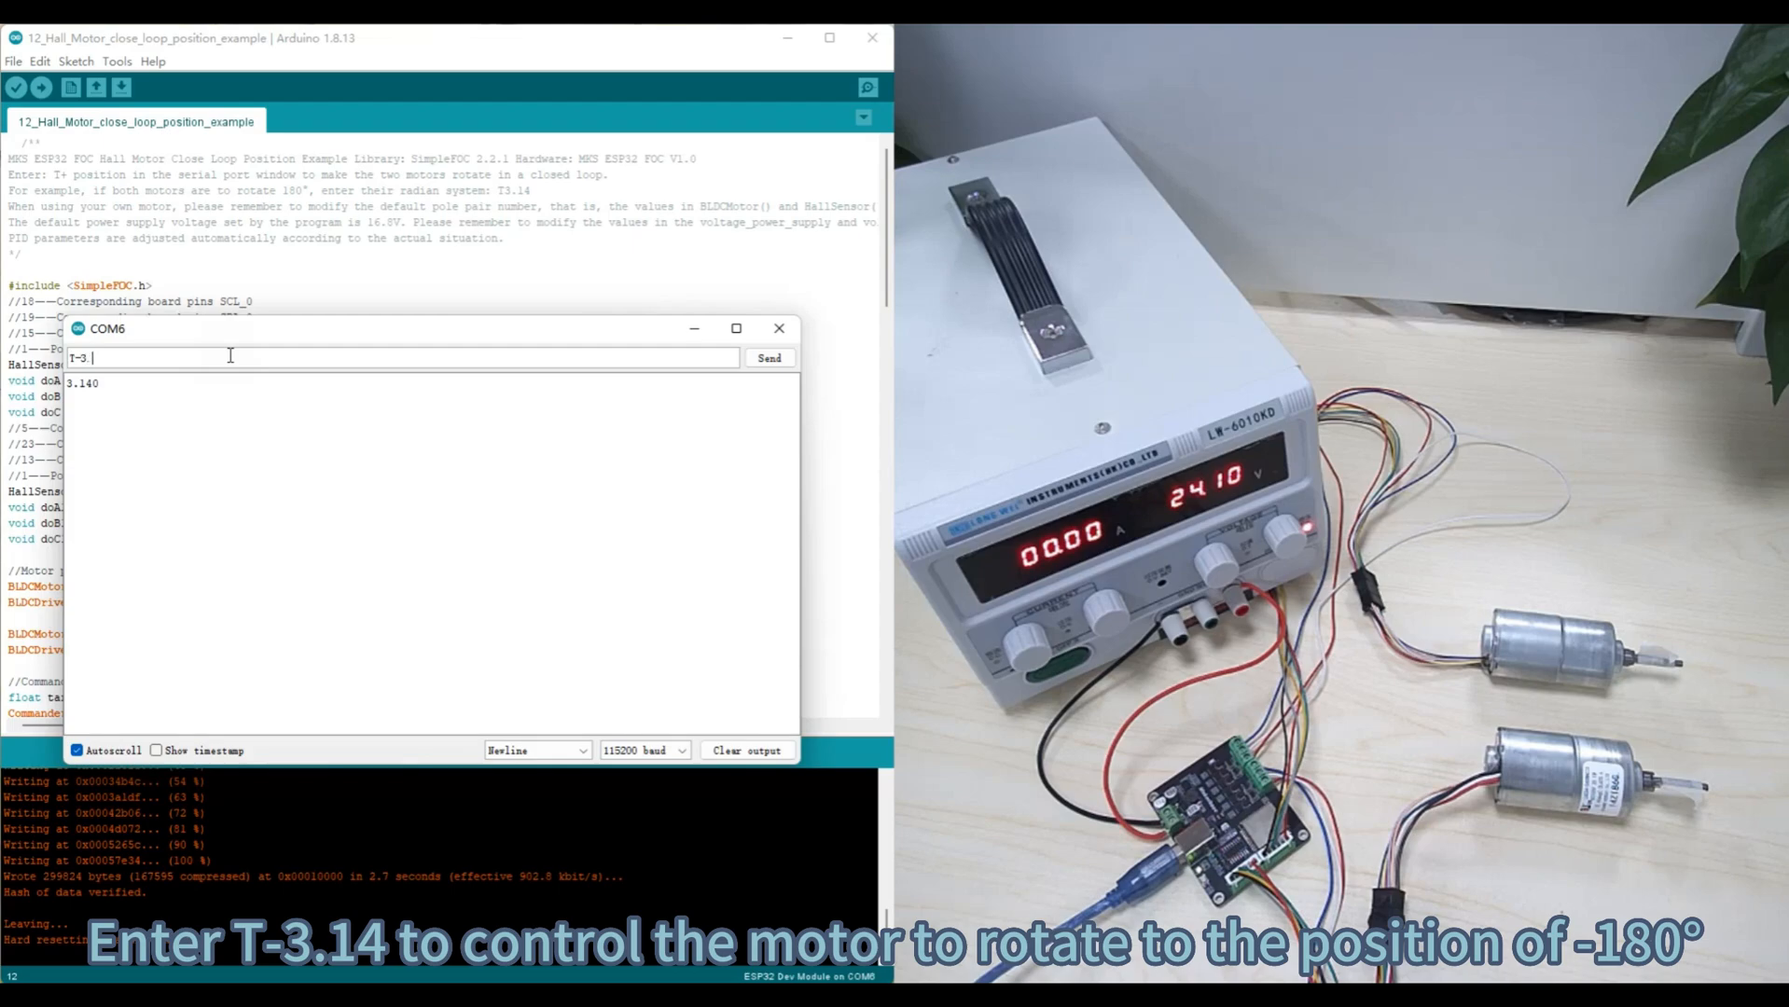
pyautogui.write('14')
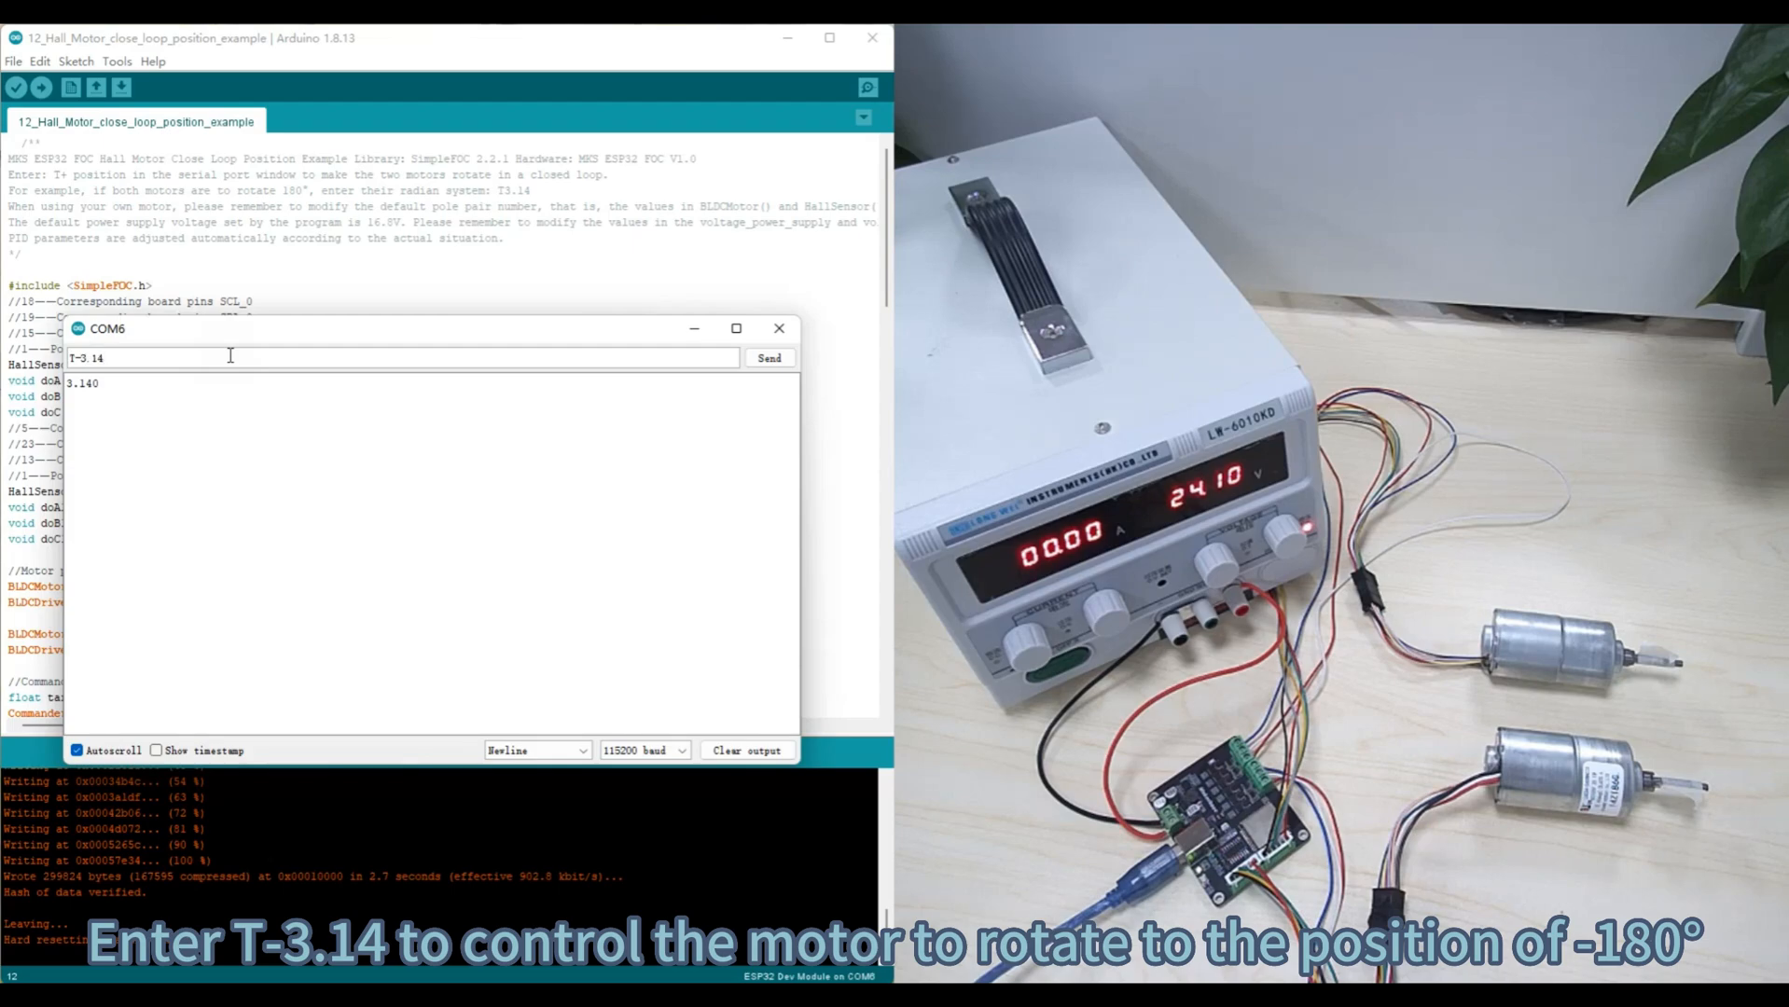
pyautogui.click(769, 356)
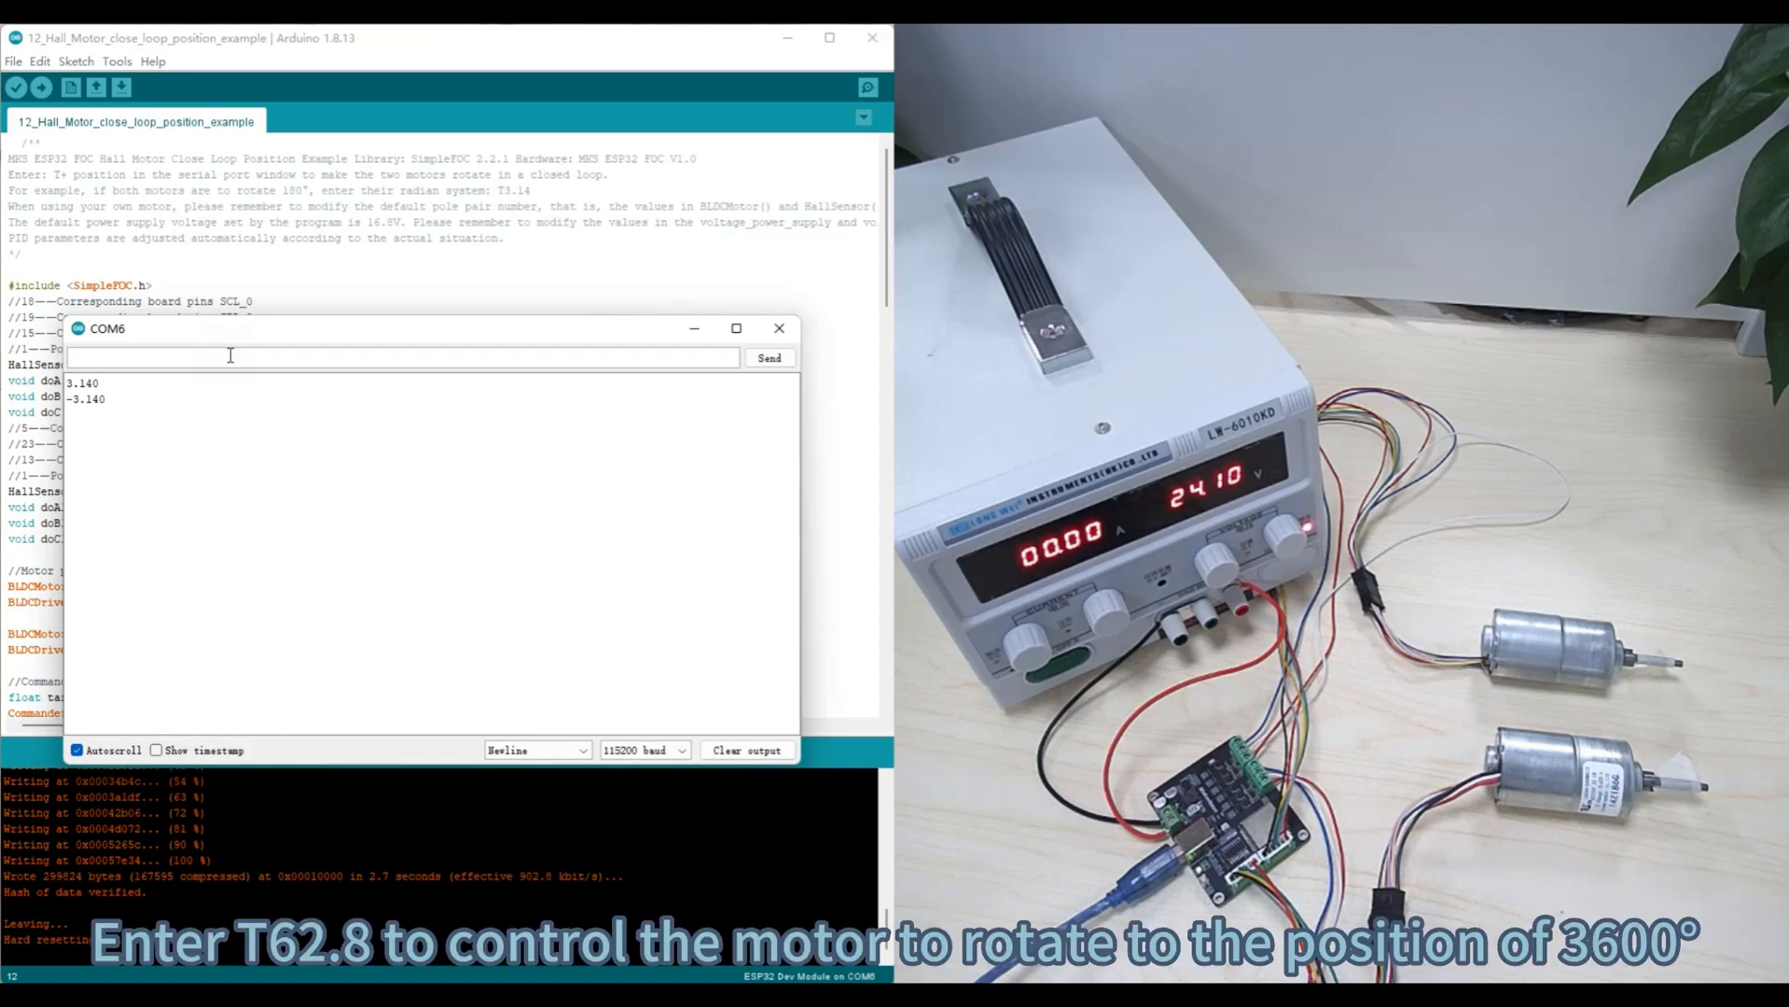
pyautogui.write('T6')
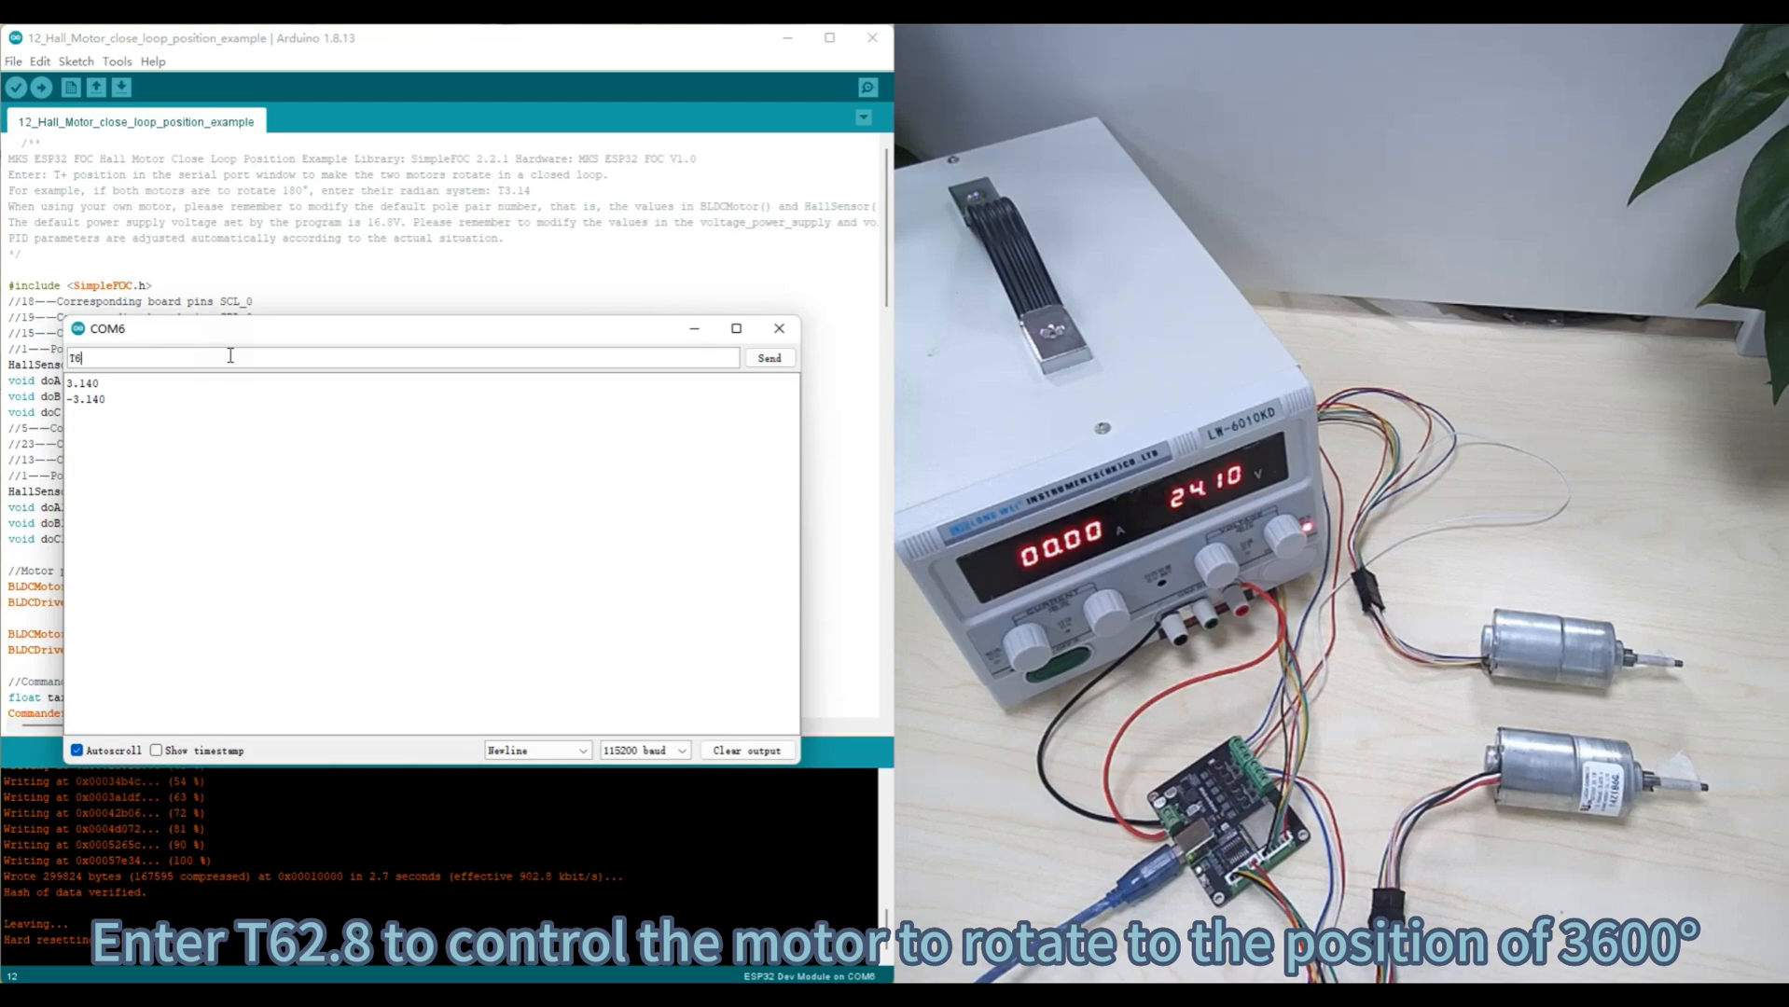
pyautogui.click(768, 357)
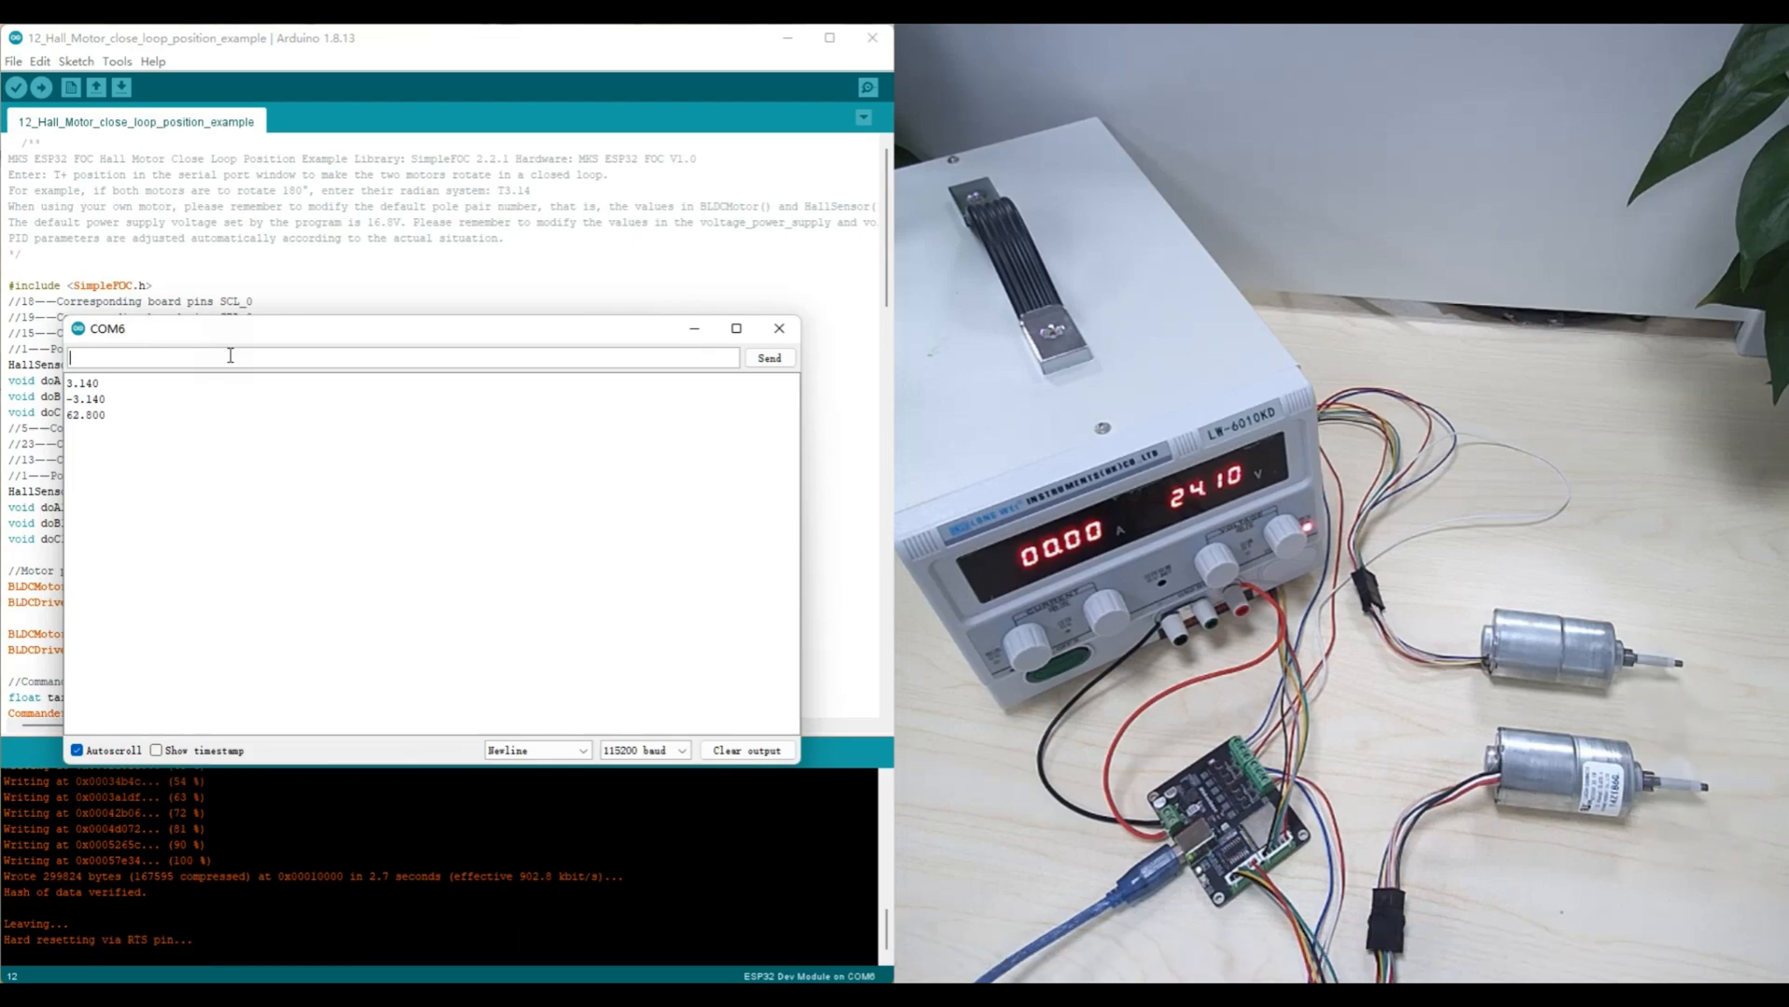